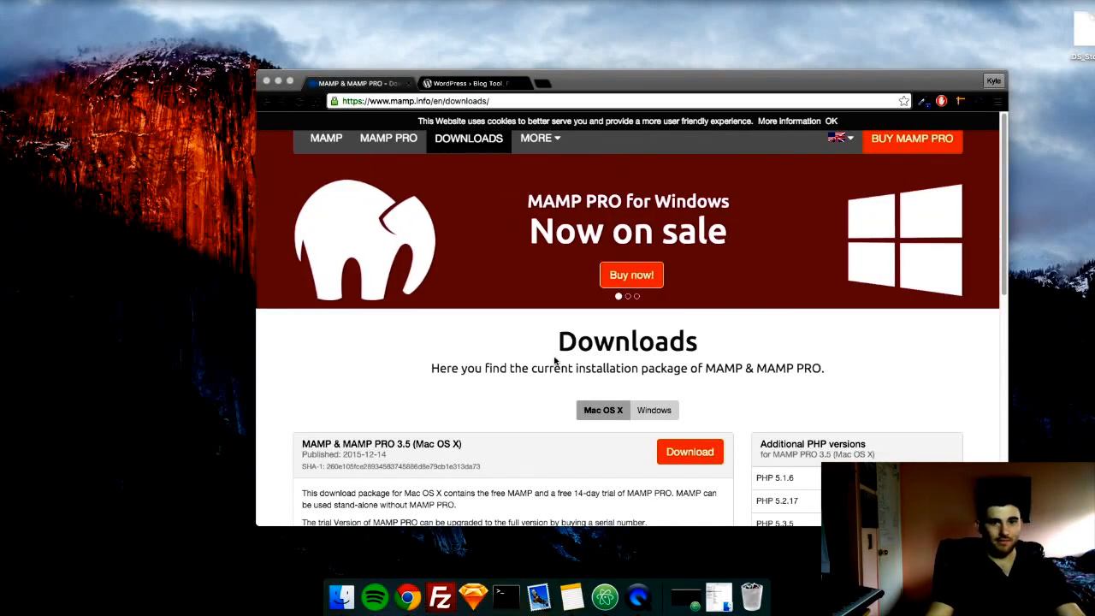
{"action": "mouse_move", "coordinate": [546, 349]}
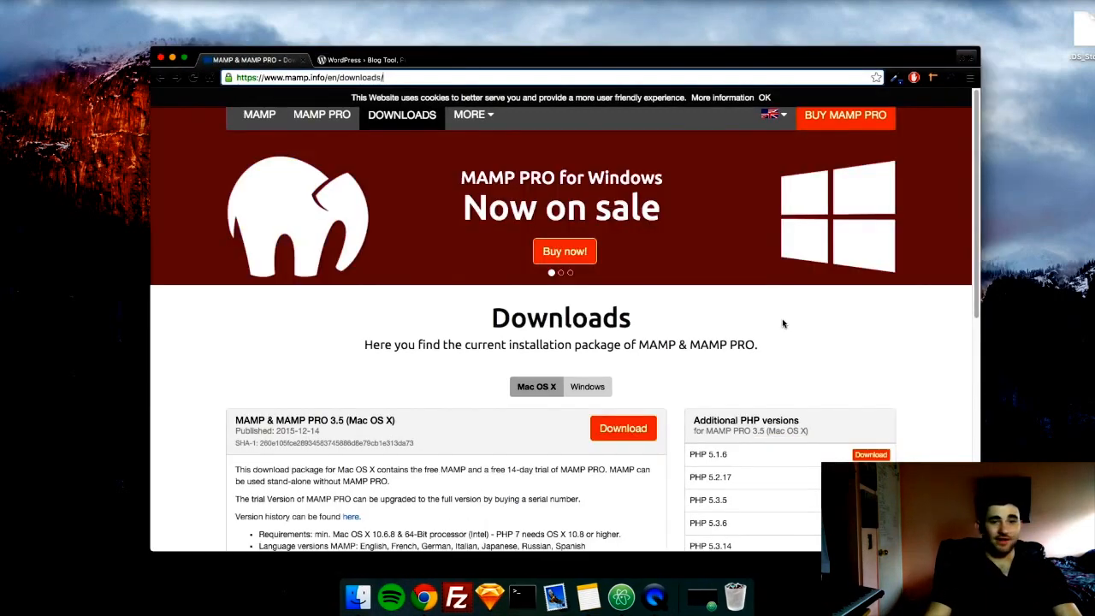
{"action": "mouse_move", "coordinate": [565, 250]}
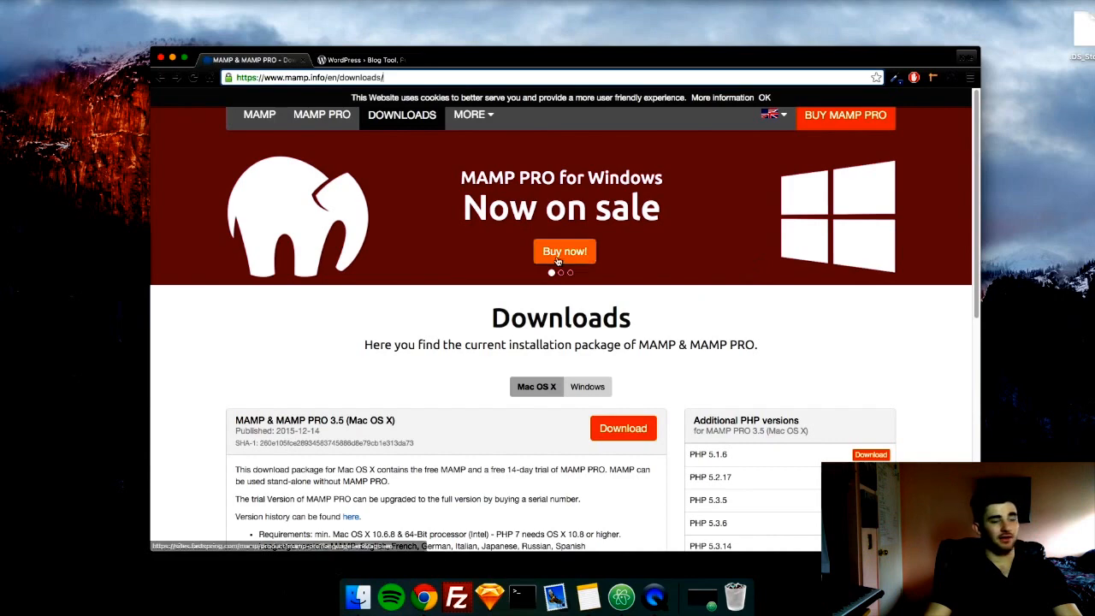
{"action": "mouse_move", "coordinate": [707, 363]}
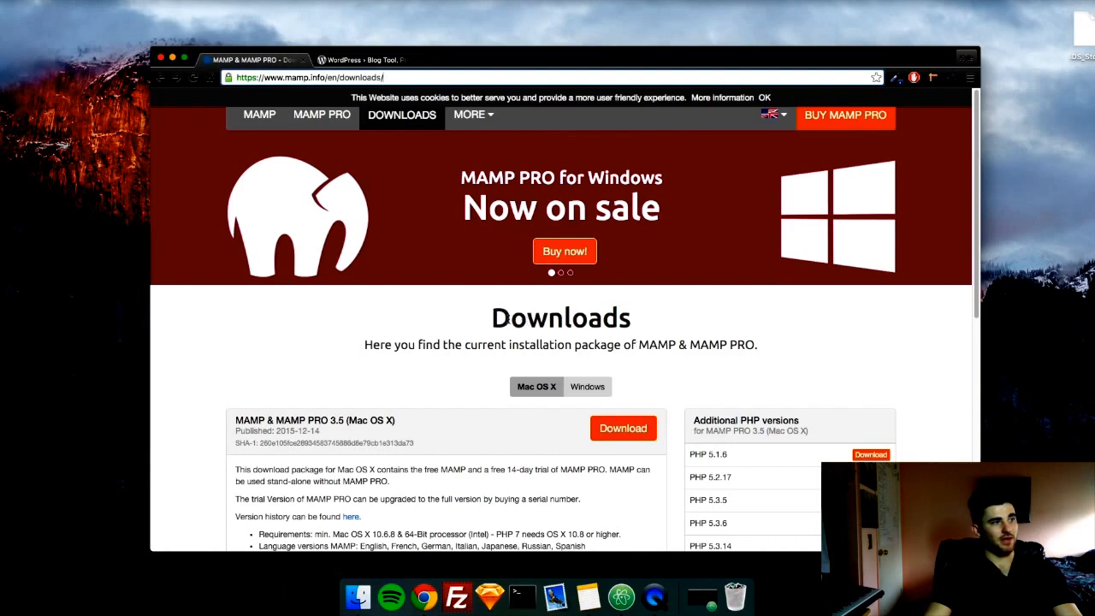
{"action": "mouse_move", "coordinate": [523, 266]}
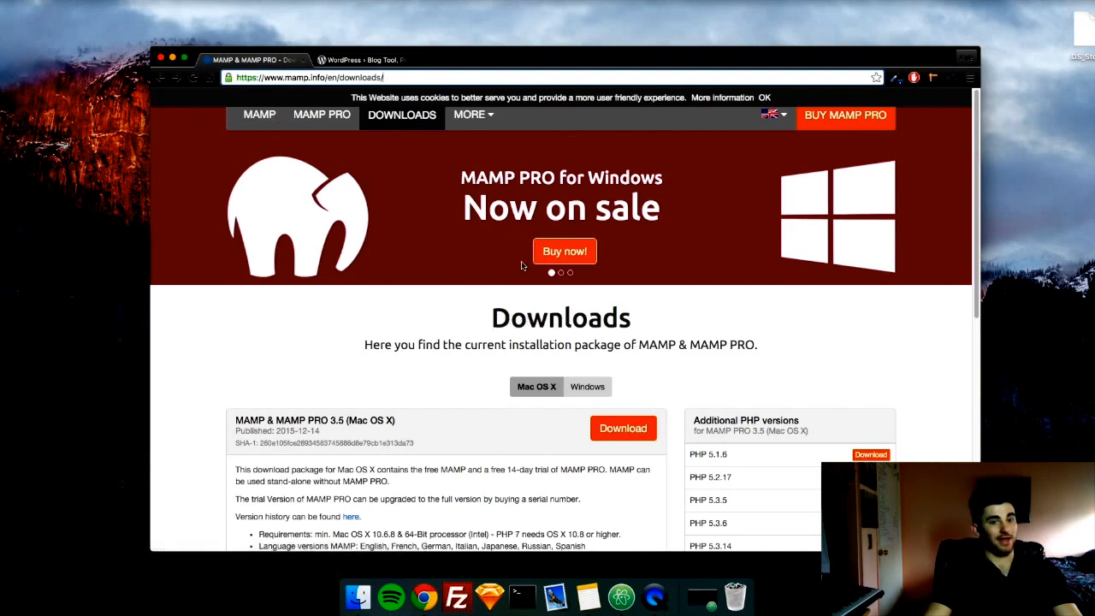
{"action": "mouse_move", "coordinate": [456, 349]}
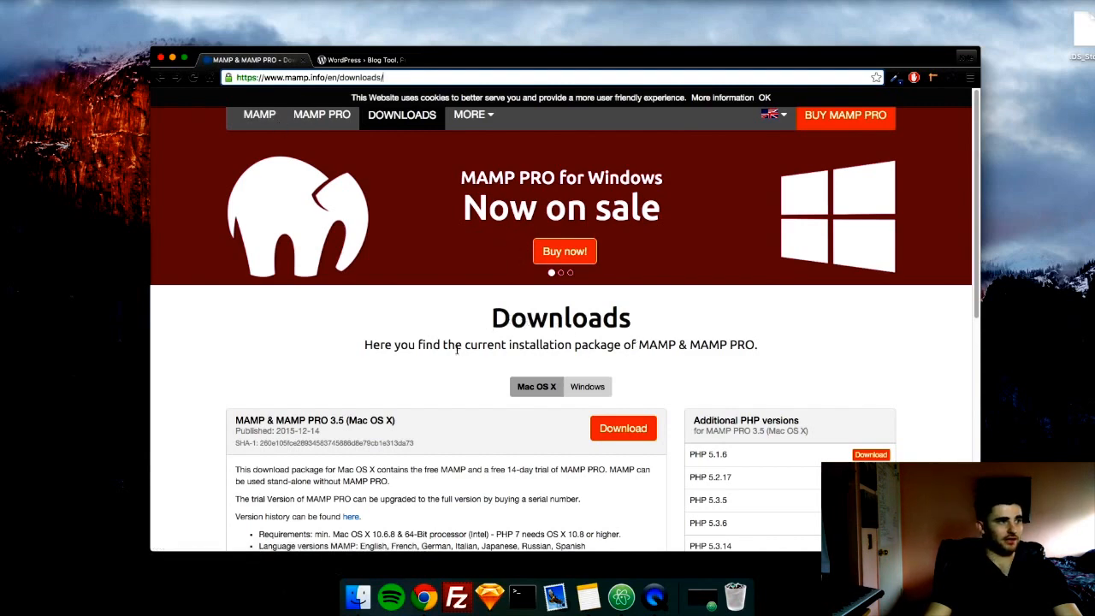
{"action": "mouse_move", "coordinate": [514, 246]}
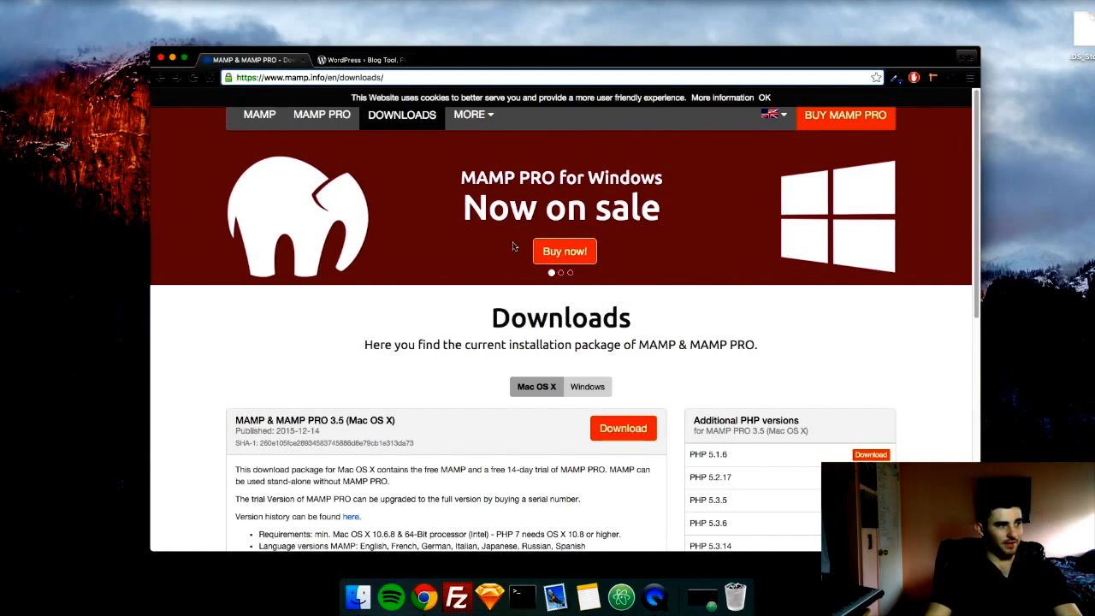
{"action": "mouse_move", "coordinate": [674, 383]}
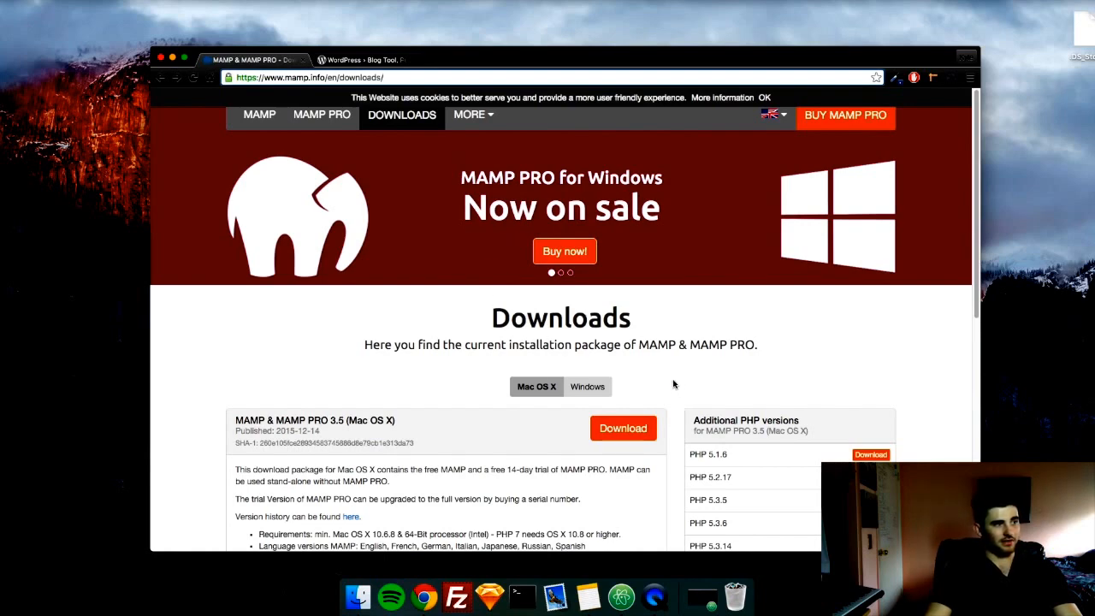
Step: Open a Finder window and browse to the MAMP folder inside Applications
{"action": "left_click_drag", "start_coordinate": [415, 345], "coordinate": [571, 345]}
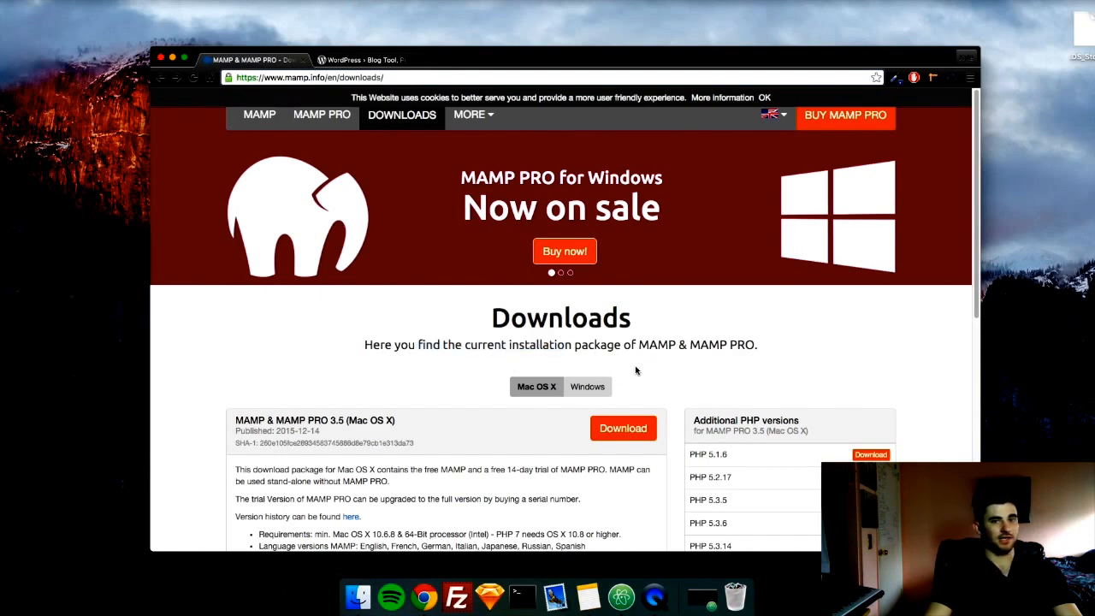
{"action": "mouse_move", "coordinate": [647, 359]}
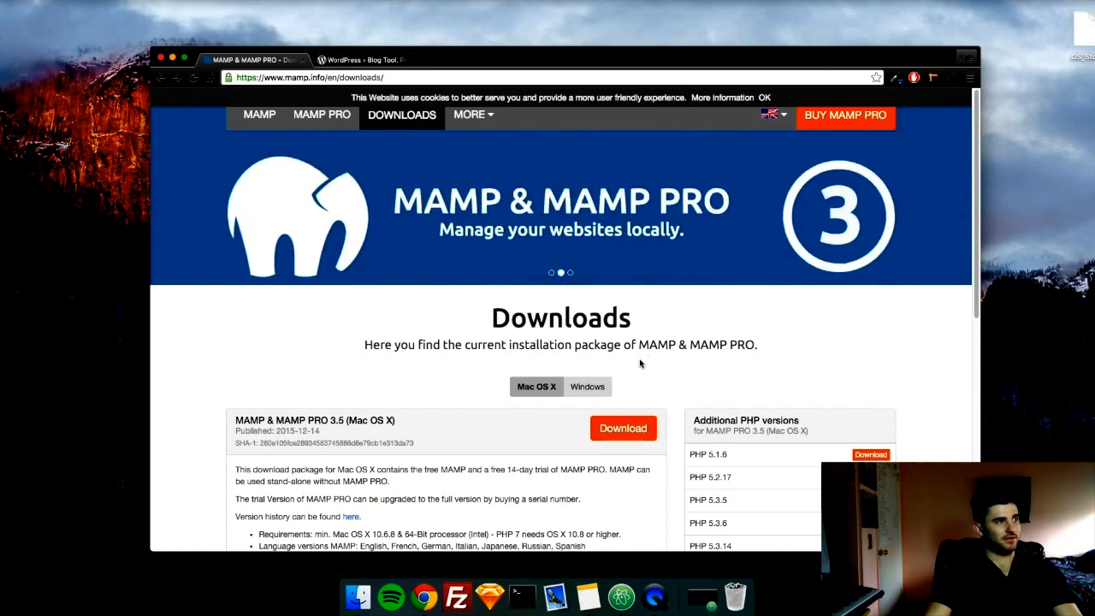
{"action": "mouse_move", "coordinate": [345, 216]}
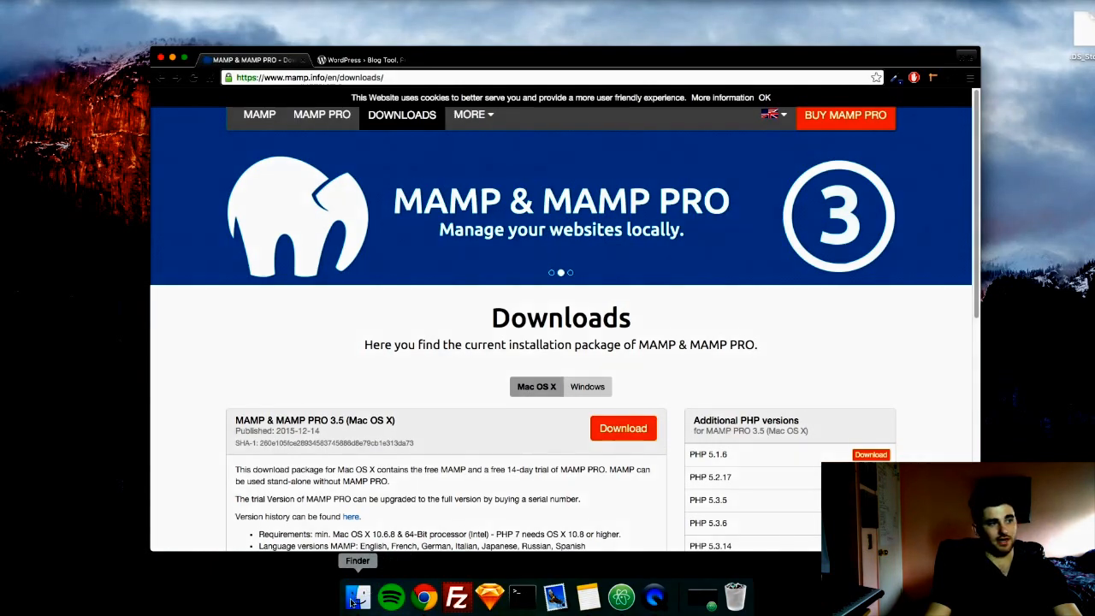
{"action": "left_click", "coordinate": [358, 596]}
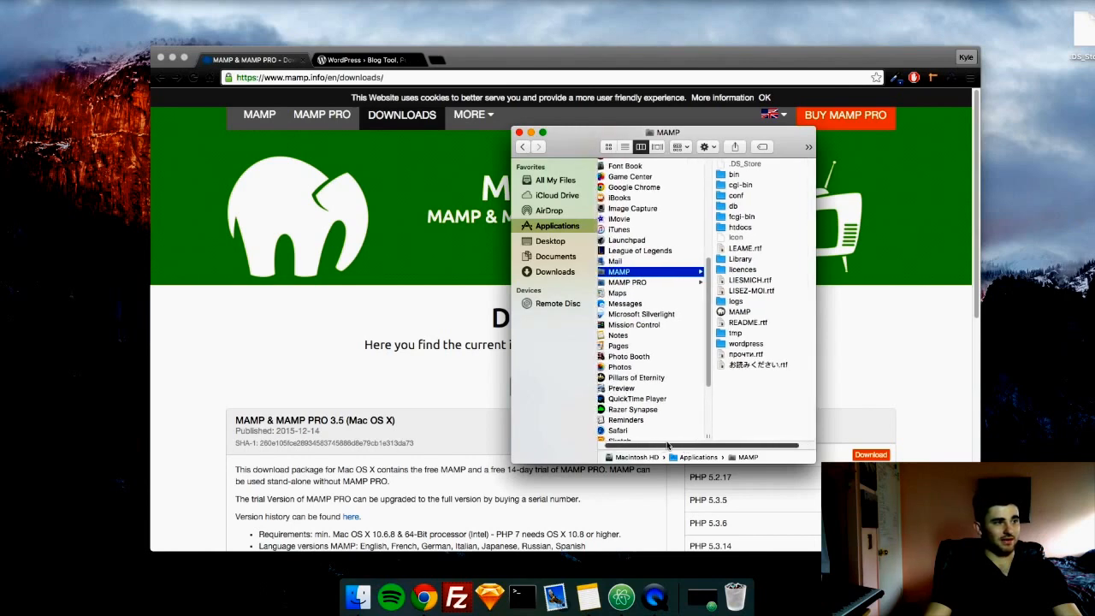
{"action": "scroll", "scroll_direction": "down", "scroll_amount": 3}
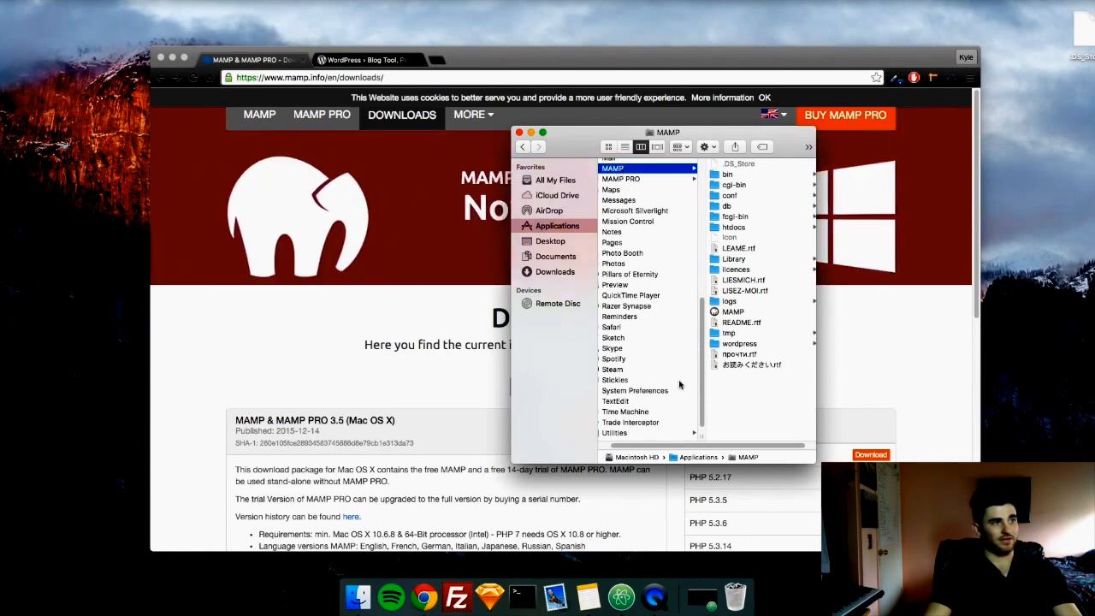
{"action": "mouse_move", "coordinate": [539, 231]}
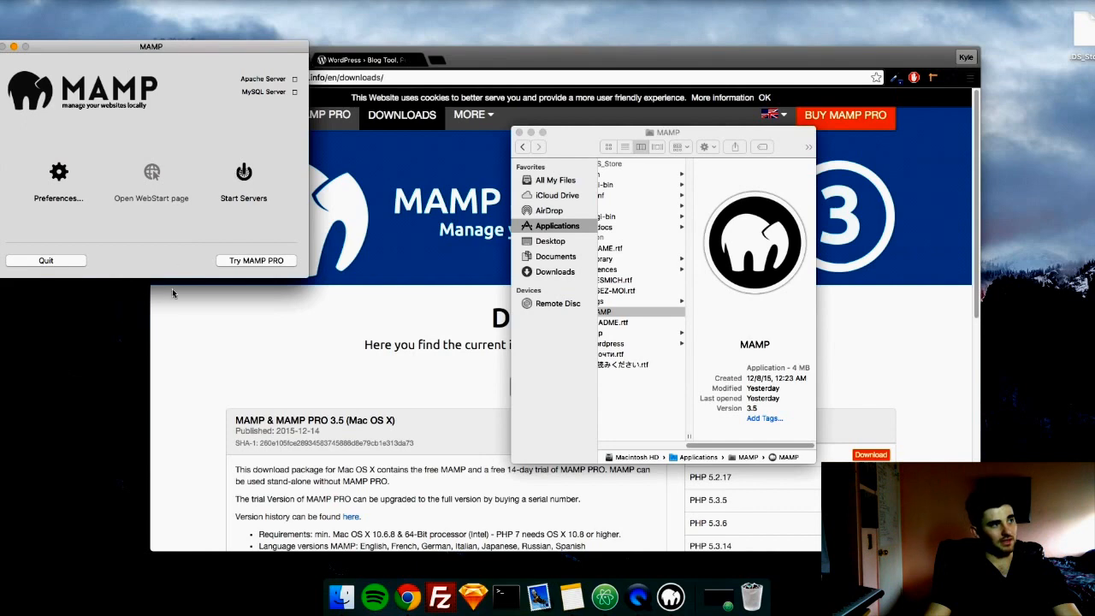
{"action": "mouse_move", "coordinate": [154, 302]}
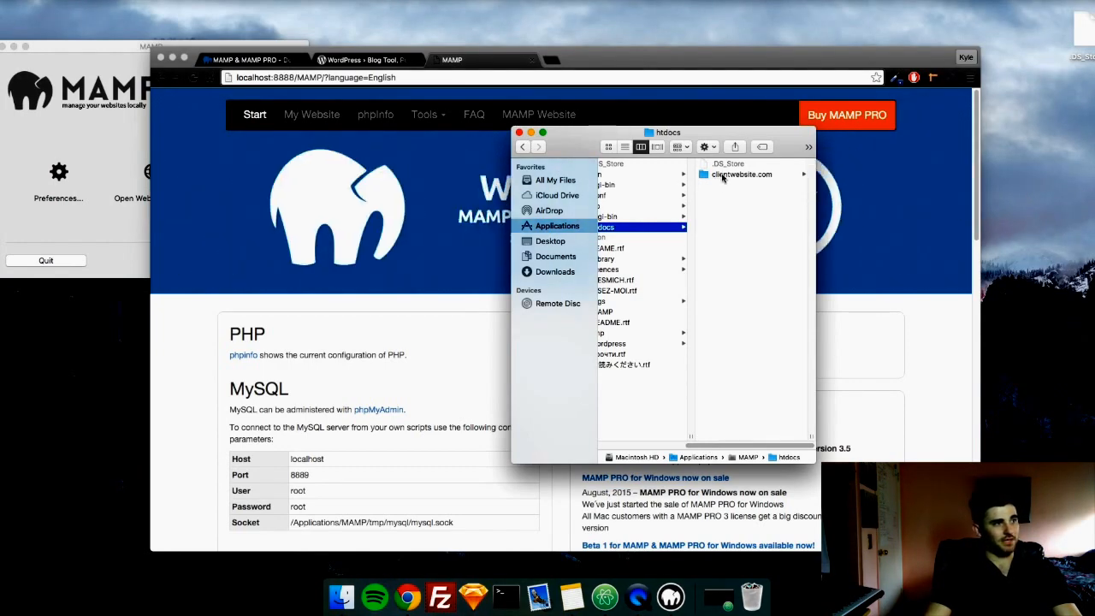
Step: Open the empty clientwebsite.com folder and load localhost:8888/clientwebsite.com in Chrome
{"action": "double_click", "coordinate": [741, 175]}
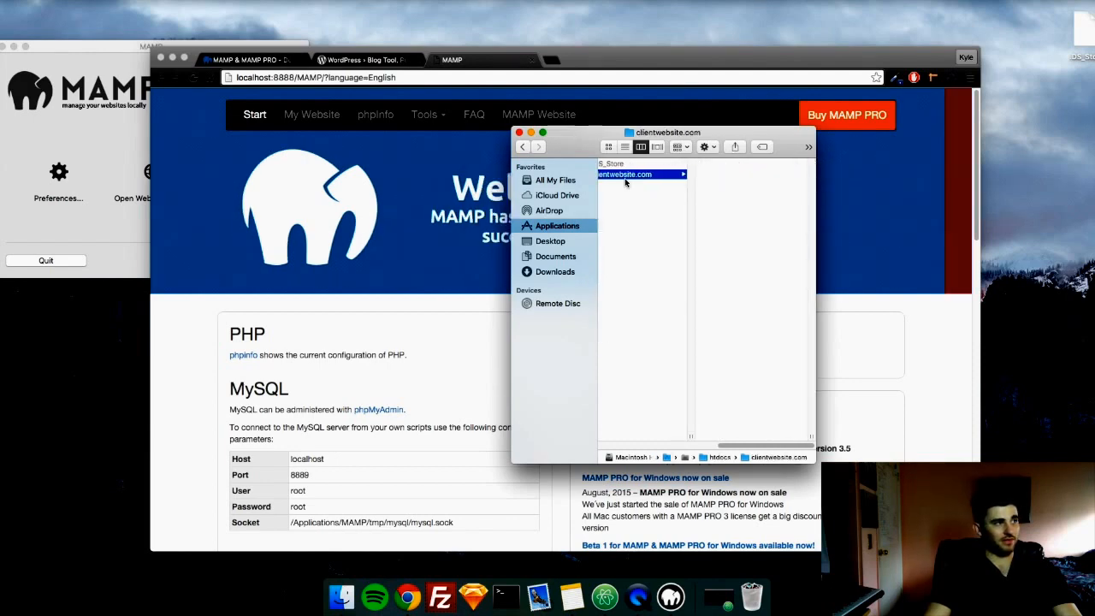
{"action": "left_click", "coordinate": [519, 133]}
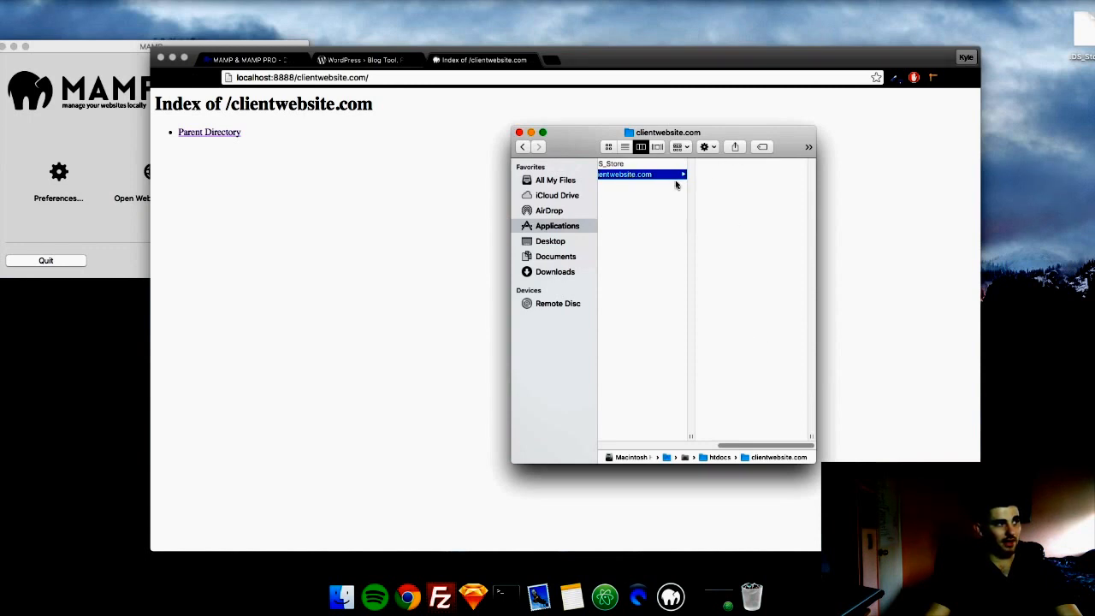
{"action": "mouse_move", "coordinate": [306, 154]}
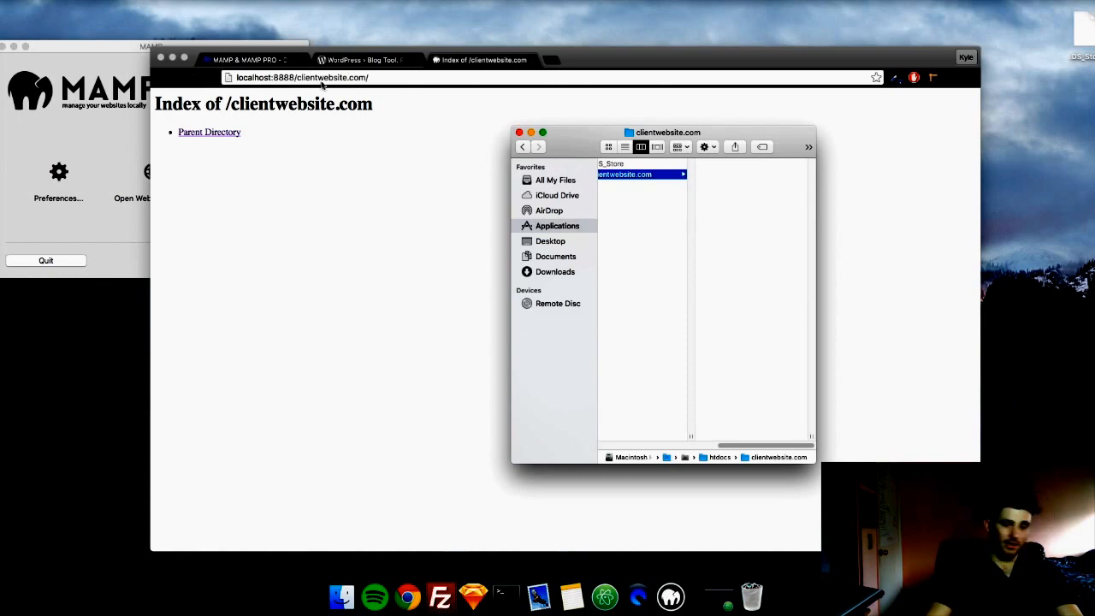
{"action": "mouse_move", "coordinate": [274, 259]}
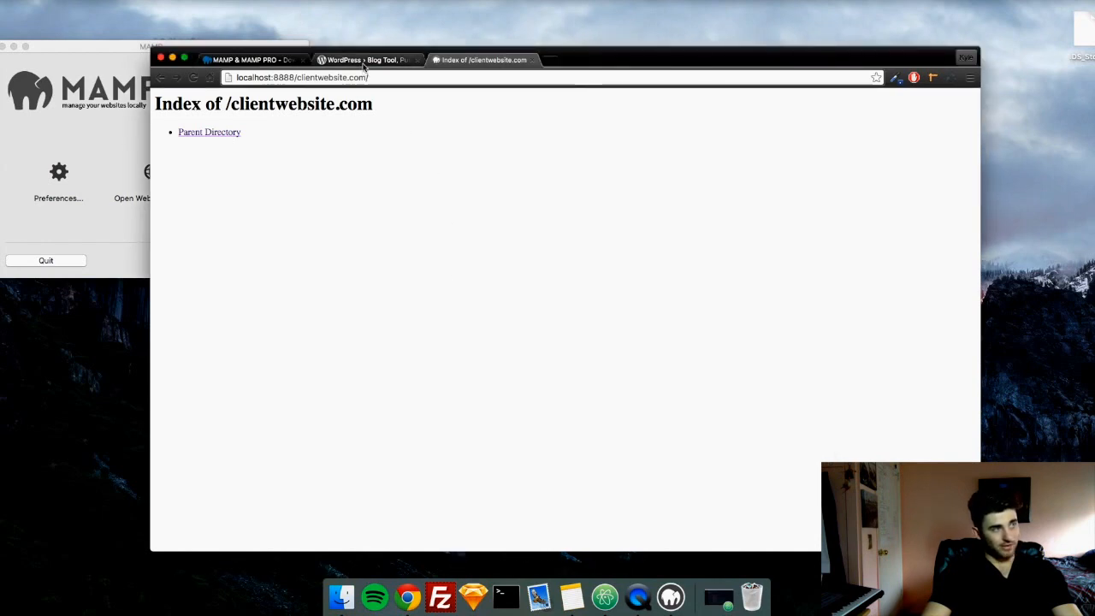
Step: Show the WordPress.org tab with the WordPress 4.4.1 download, then bring Finder back
{"action": "left_click", "coordinate": [368, 59]}
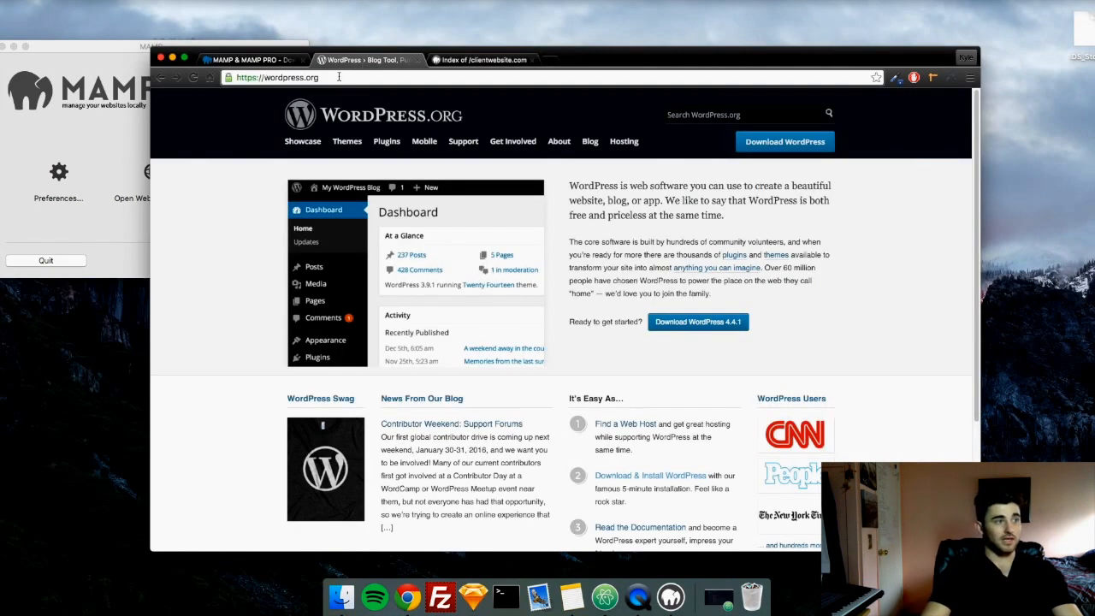
{"action": "mouse_move", "coordinate": [302, 142]}
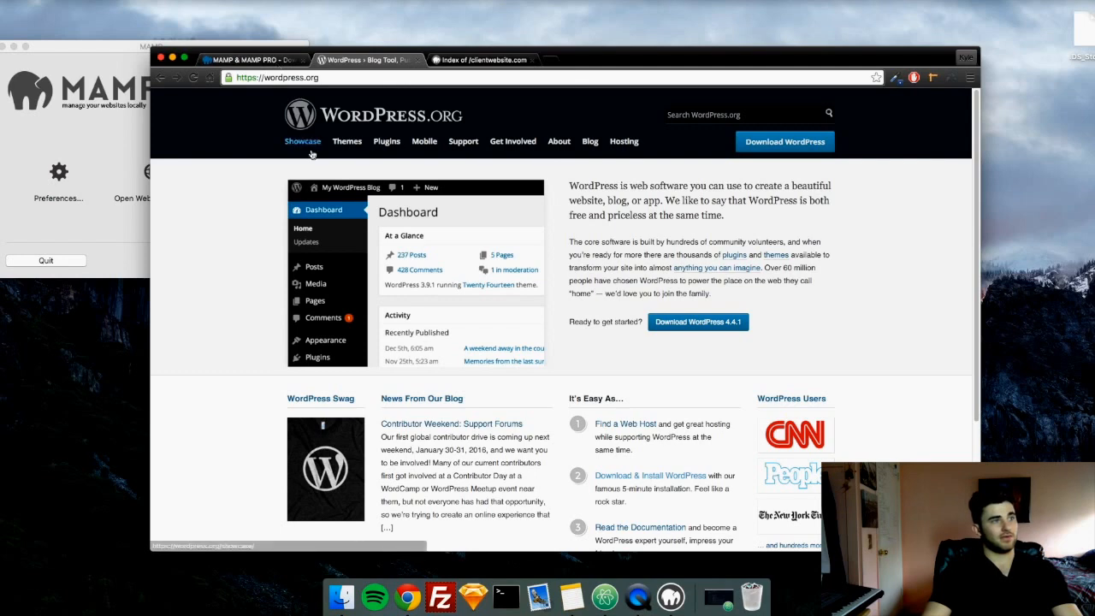
{"action": "mouse_move", "coordinate": [783, 166]}
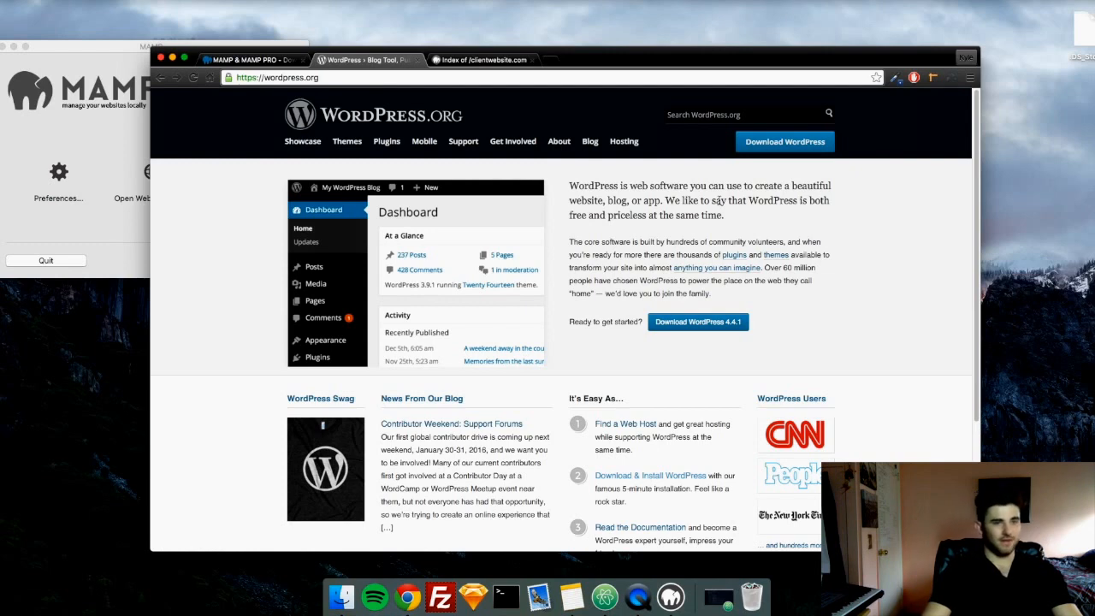
{"action": "mouse_move", "coordinate": [716, 210]}
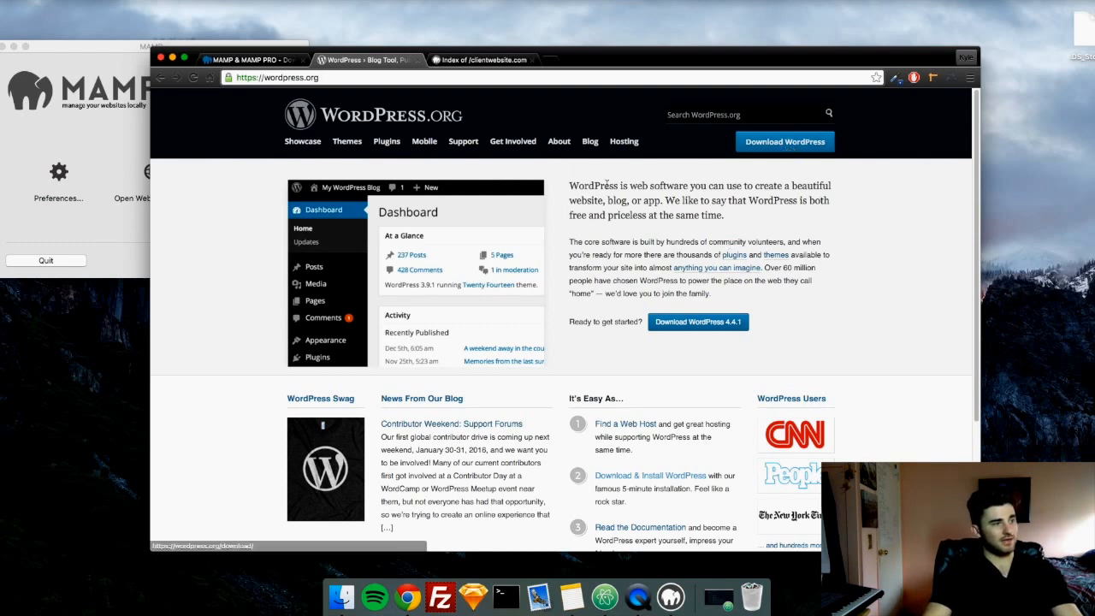
{"action": "left_click", "coordinate": [341, 596]}
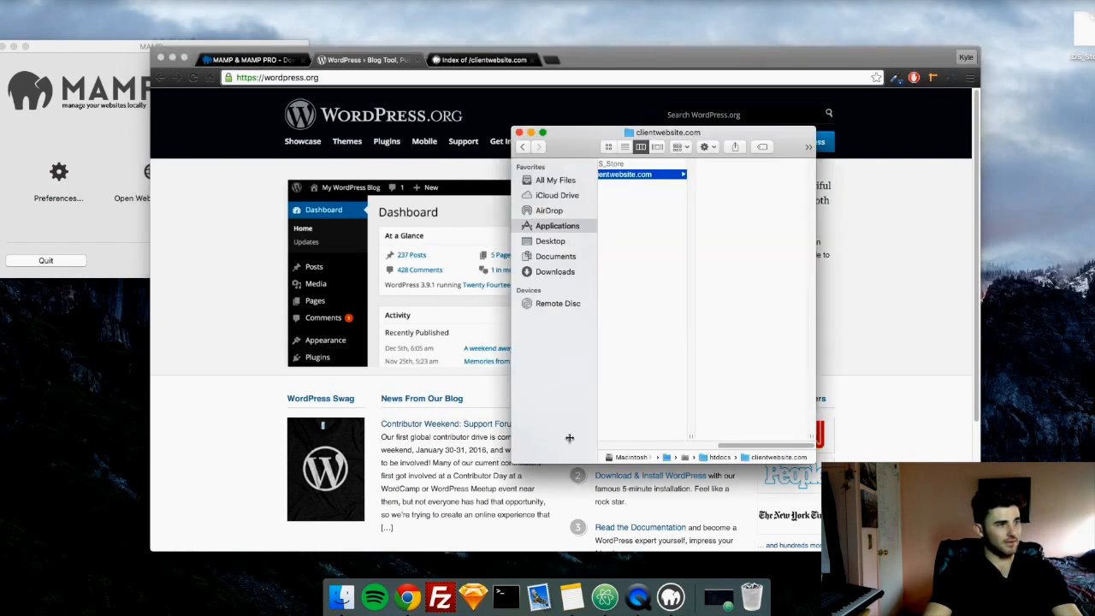
Step: Select all files in Documents > wordpress and move them into clientwebsite.com
{"action": "left_click", "coordinate": [556, 256]}
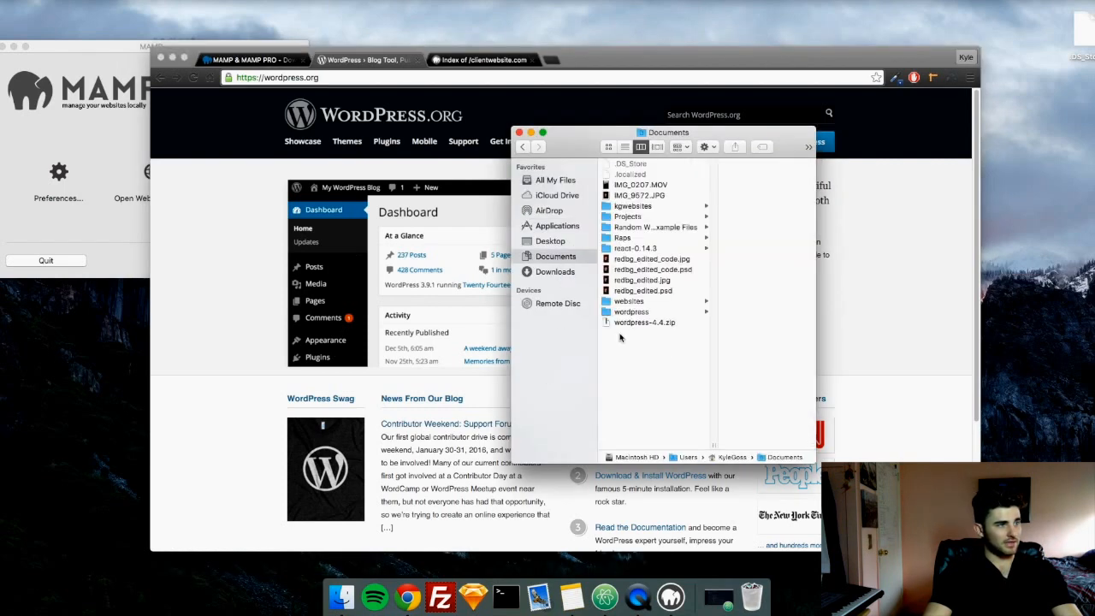
{"action": "left_click", "coordinate": [631, 311]}
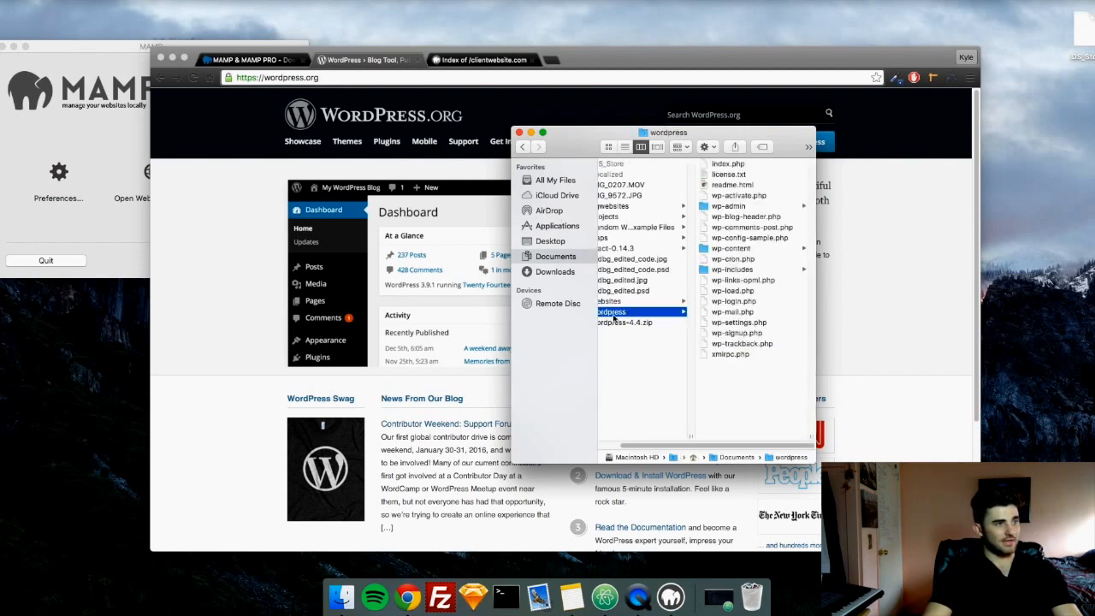
{"action": "left_click", "coordinate": [612, 311]}
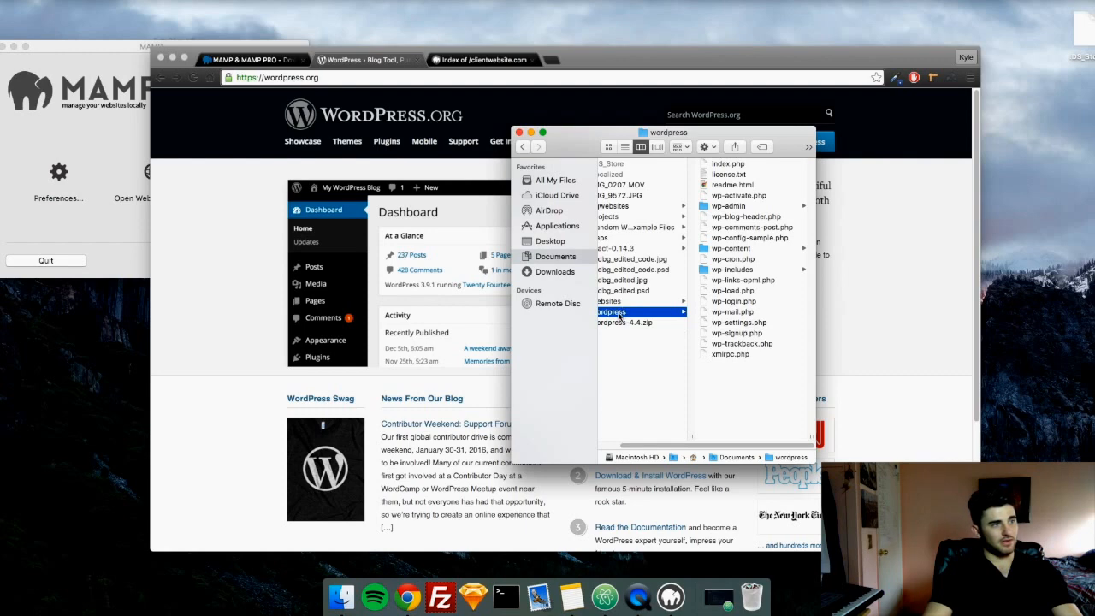
{"action": "key", "text": "cmd+a"}
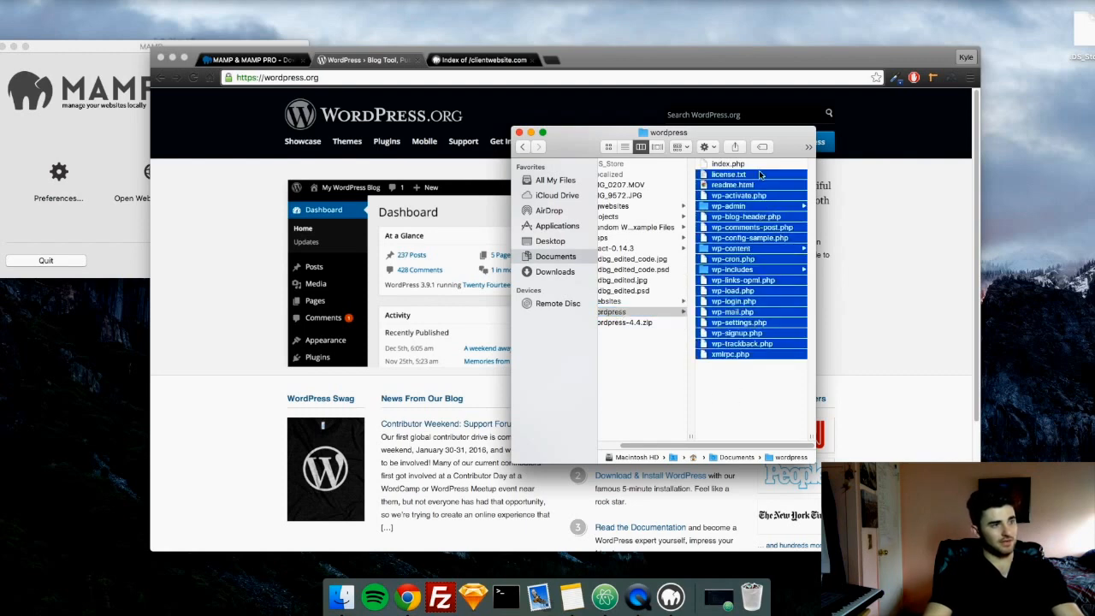
{"action": "left_click", "coordinate": [728, 164]}
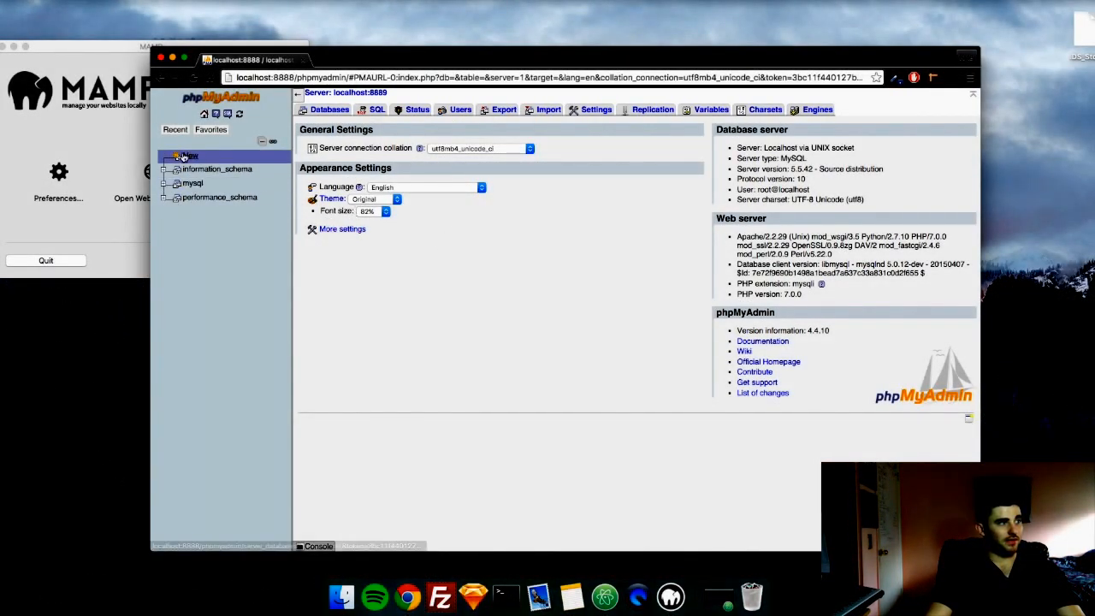
Step: Create a new phpMyAdmin database named clientwebsite
{"action": "left_click", "coordinate": [330, 109]}
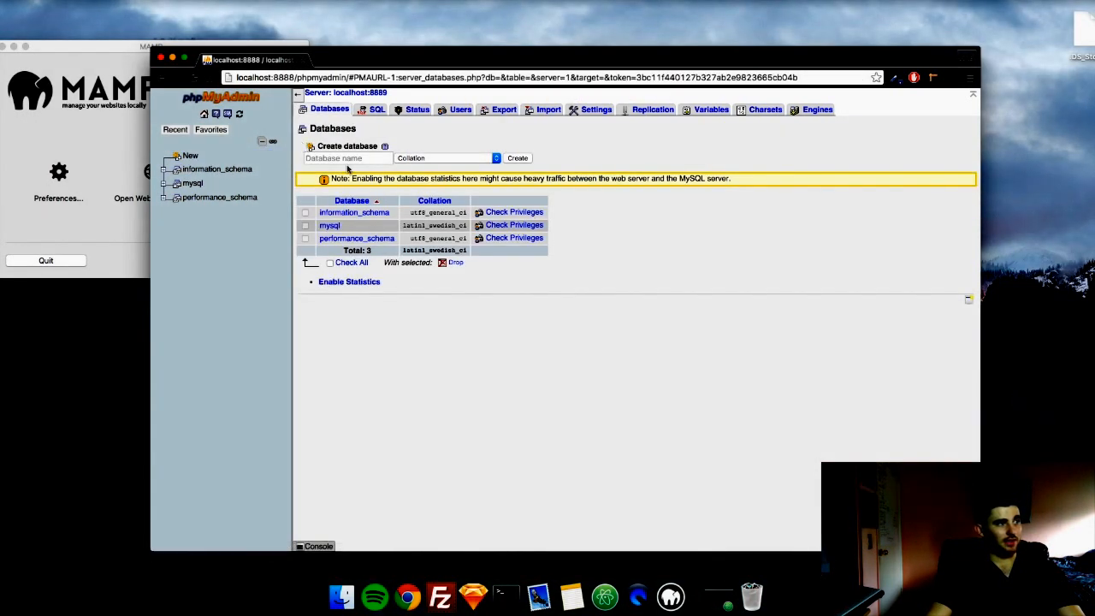
{"action": "left_click", "coordinate": [348, 159]}
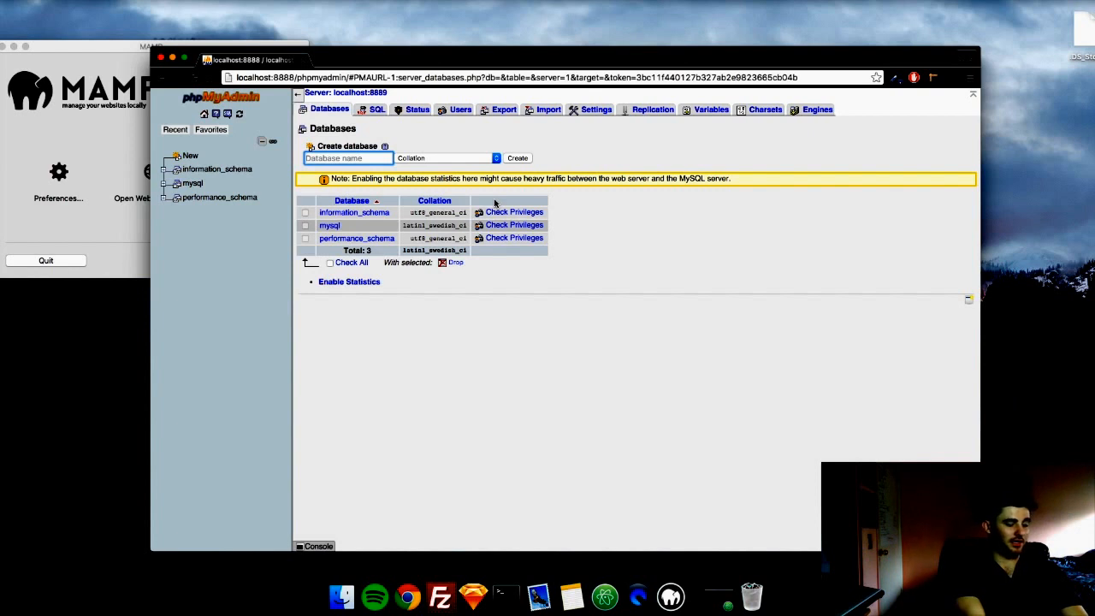
{"action": "type", "text": "clientwebsite"}
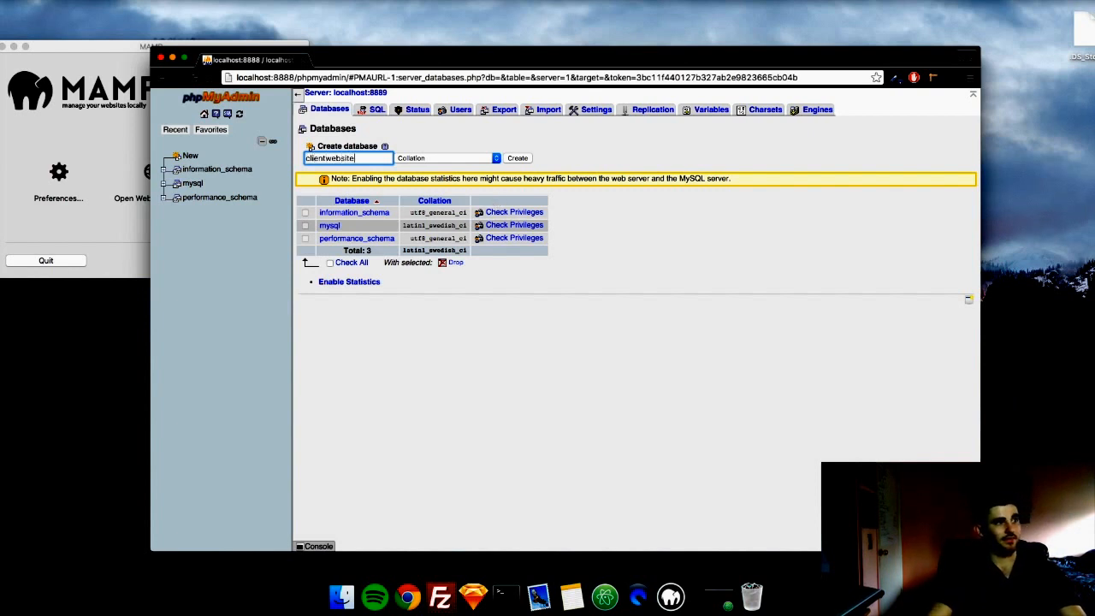
{"action": "left_click", "coordinate": [517, 157]}
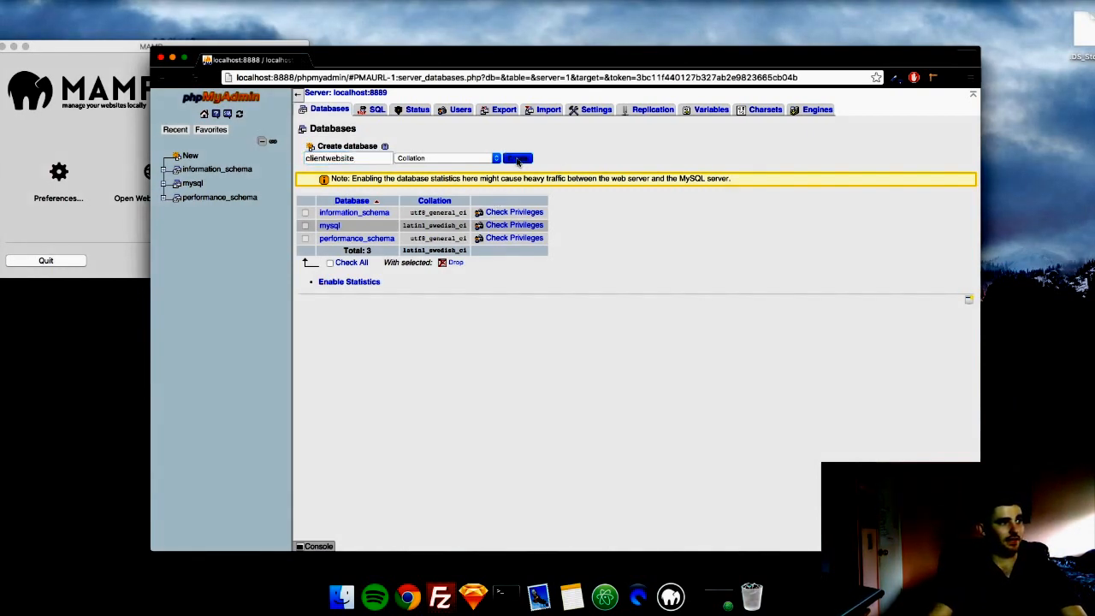
{"action": "left_click", "coordinate": [518, 158]}
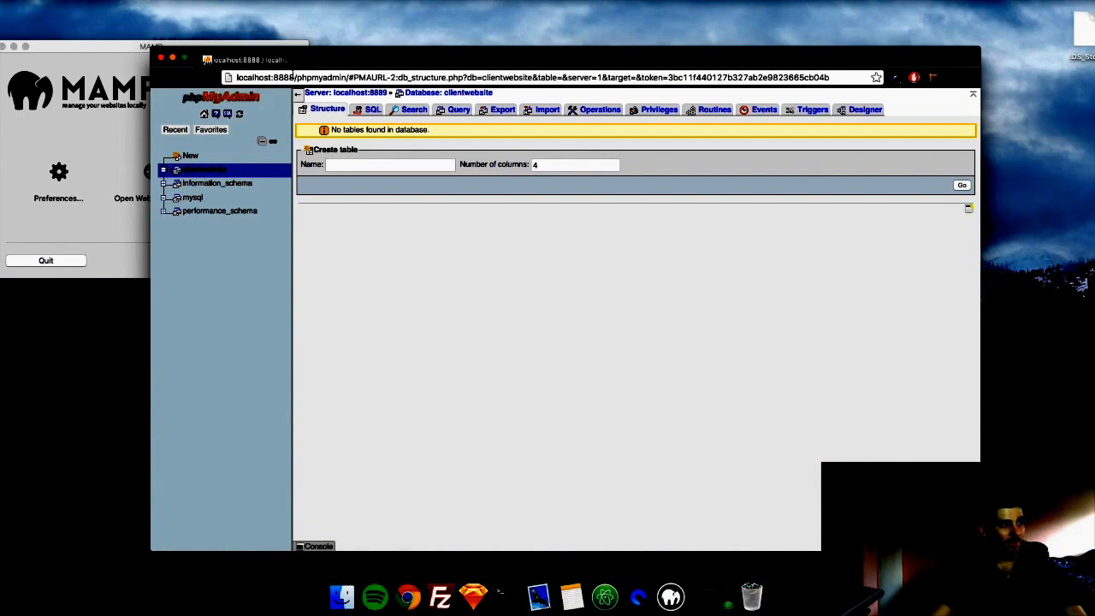
{"action": "left_click", "coordinate": [557, 77]}
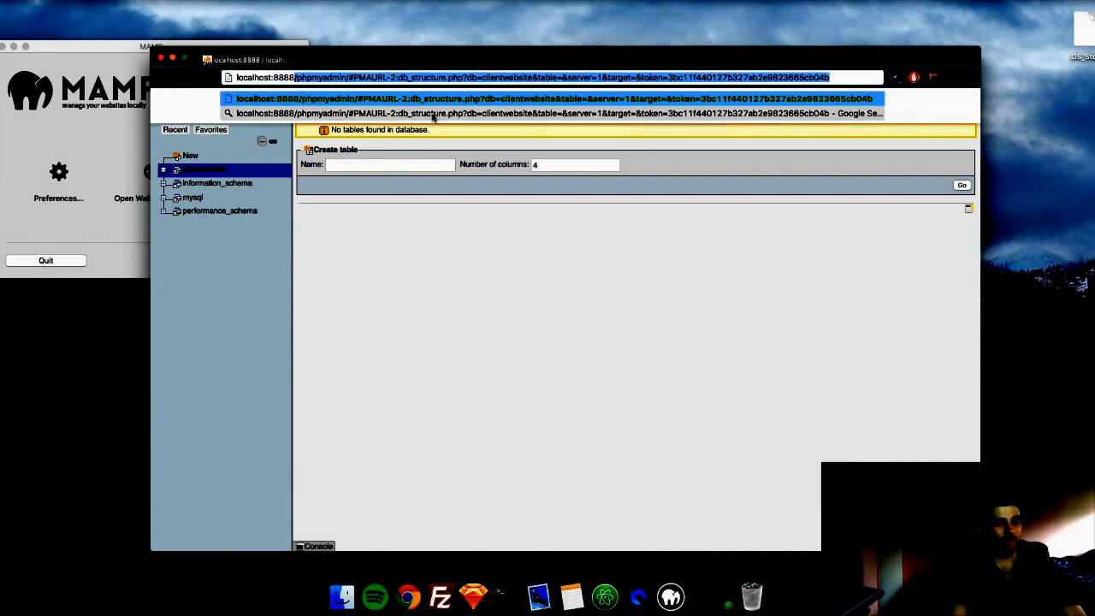
Step: Load the WordPress setup at localhost:8888, choose English (United States), and begin setup
{"action": "type", "text": "localhost:8888/"}
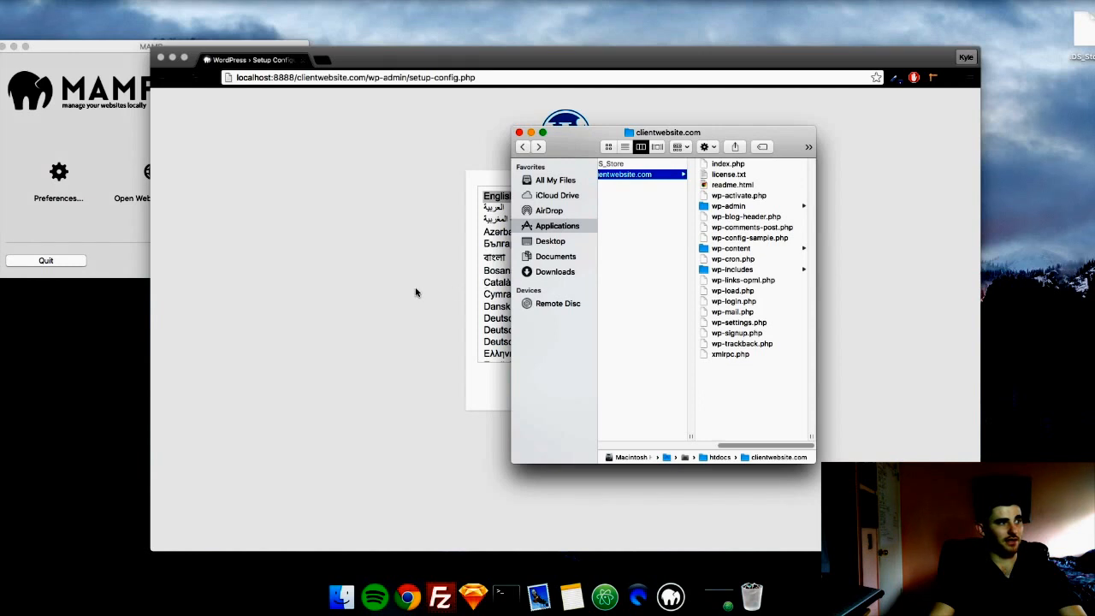
{"action": "left_click", "coordinate": [519, 132]}
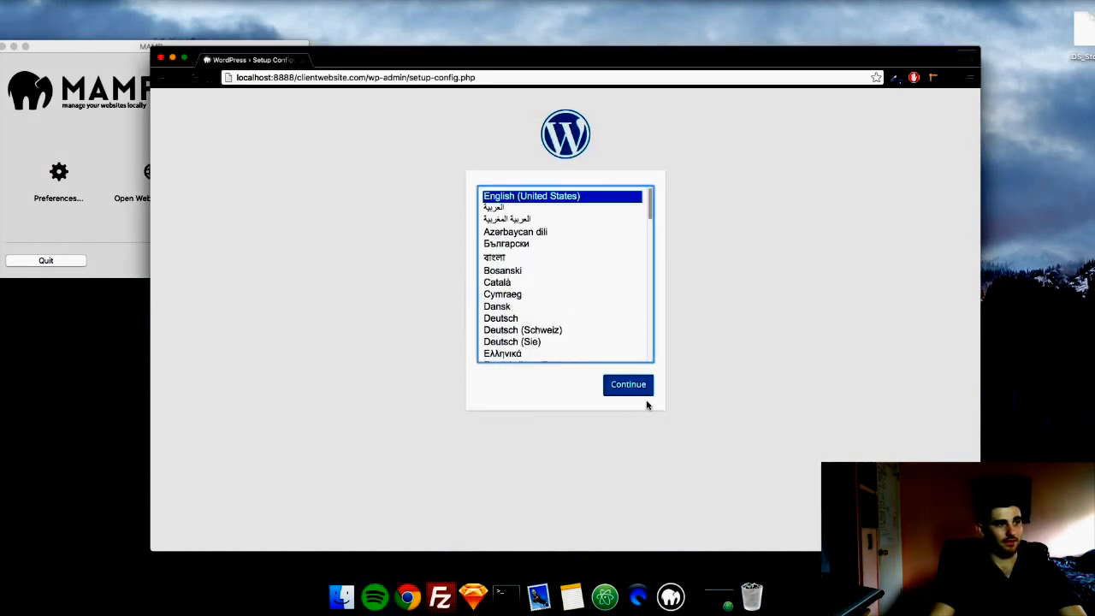
{"action": "left_click", "coordinate": [628, 384]}
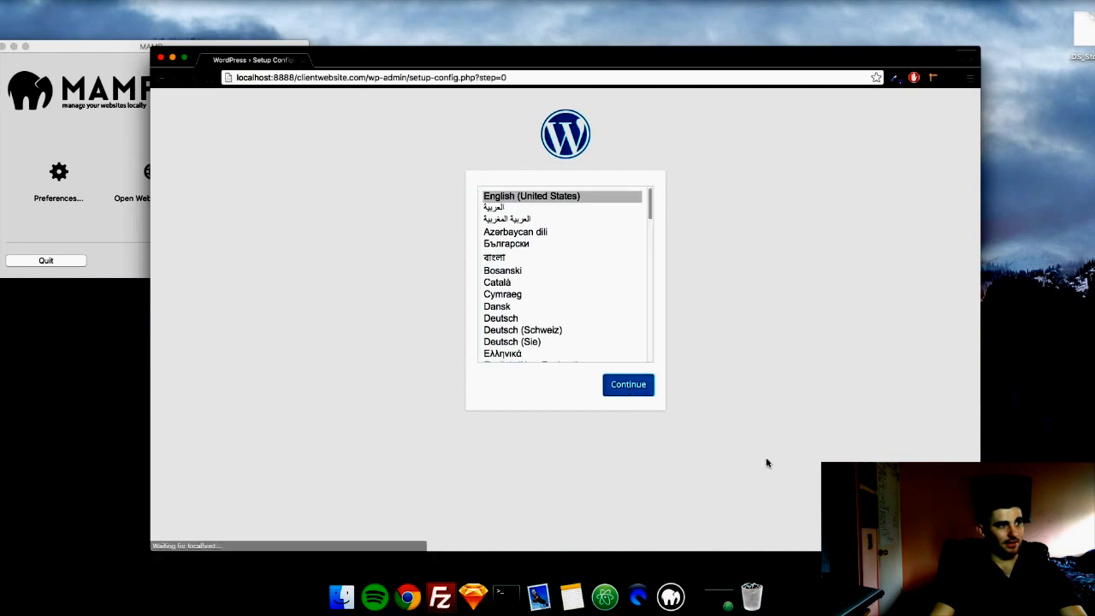
{"action": "left_click", "coordinate": [628, 384]}
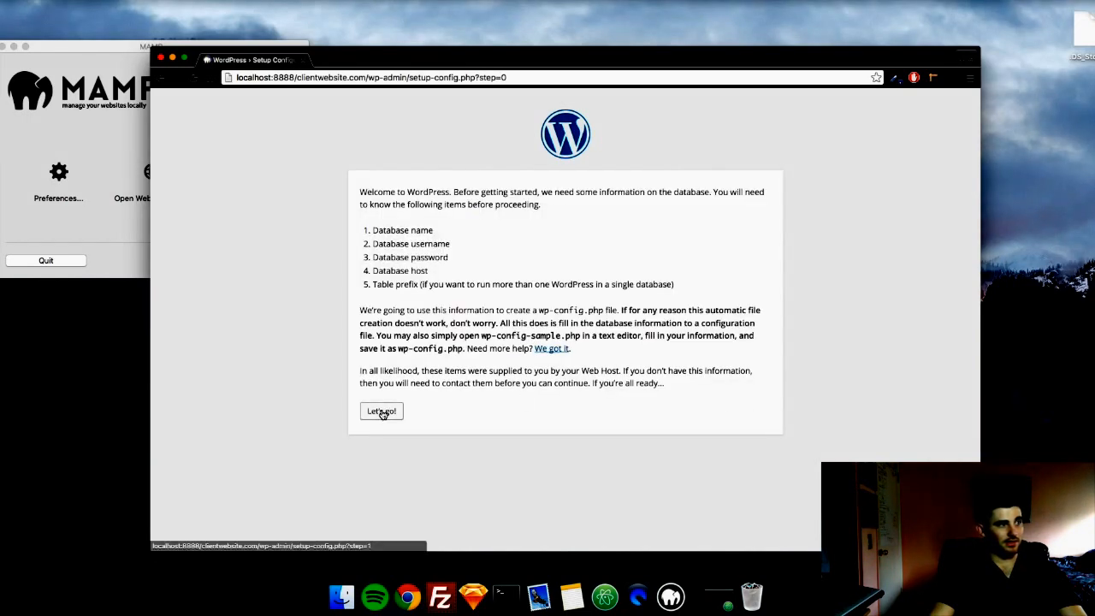
{"action": "left_click", "coordinate": [380, 411]}
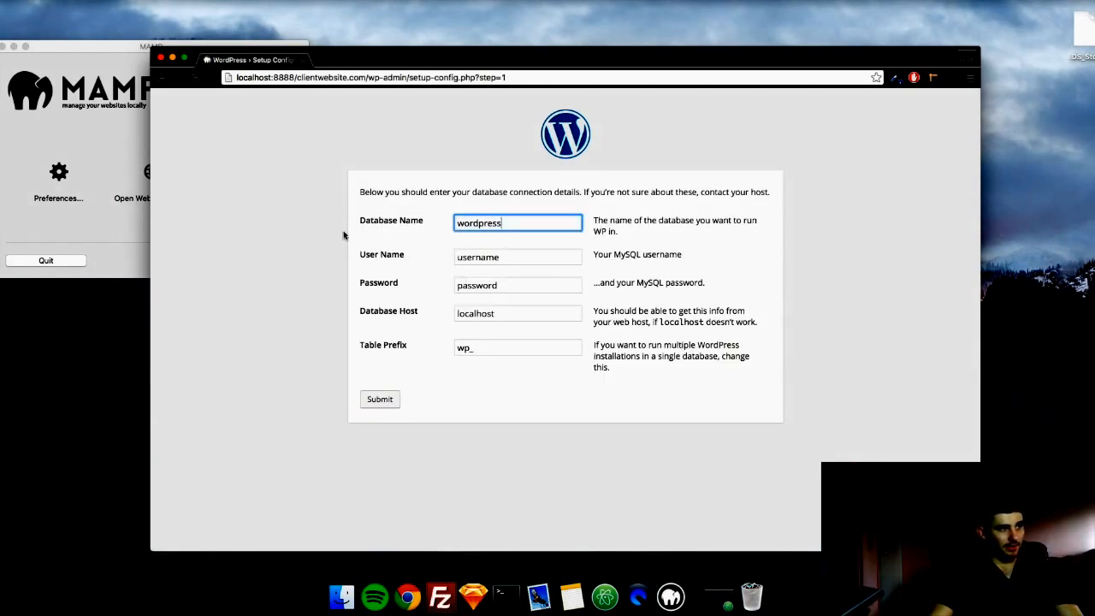
{"action": "double_click", "coordinate": [478, 222]}
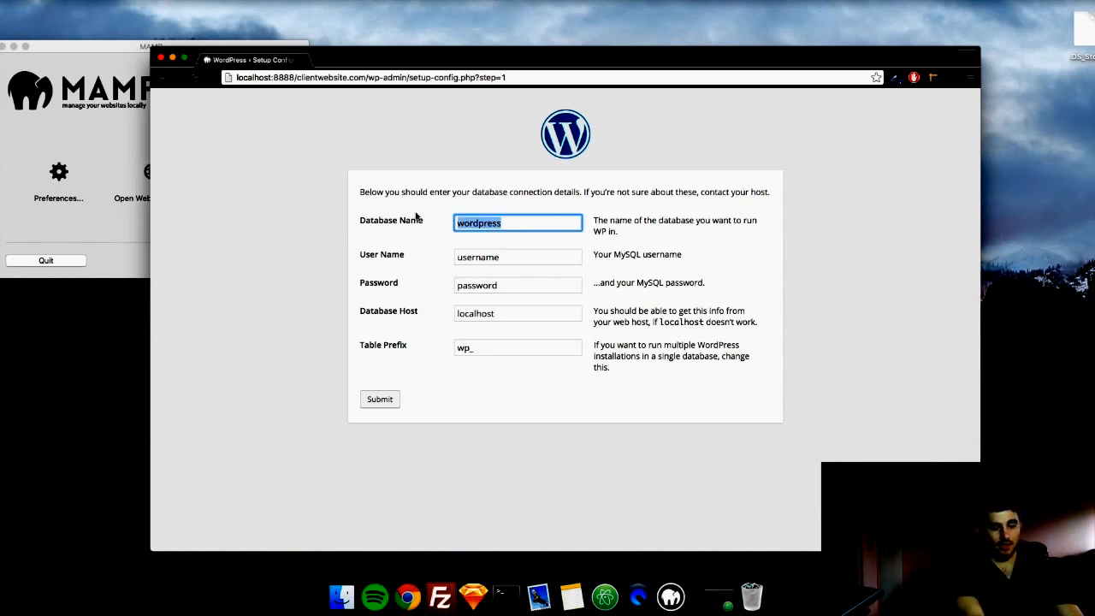
{"action": "type", "text": "clientwebsite"}
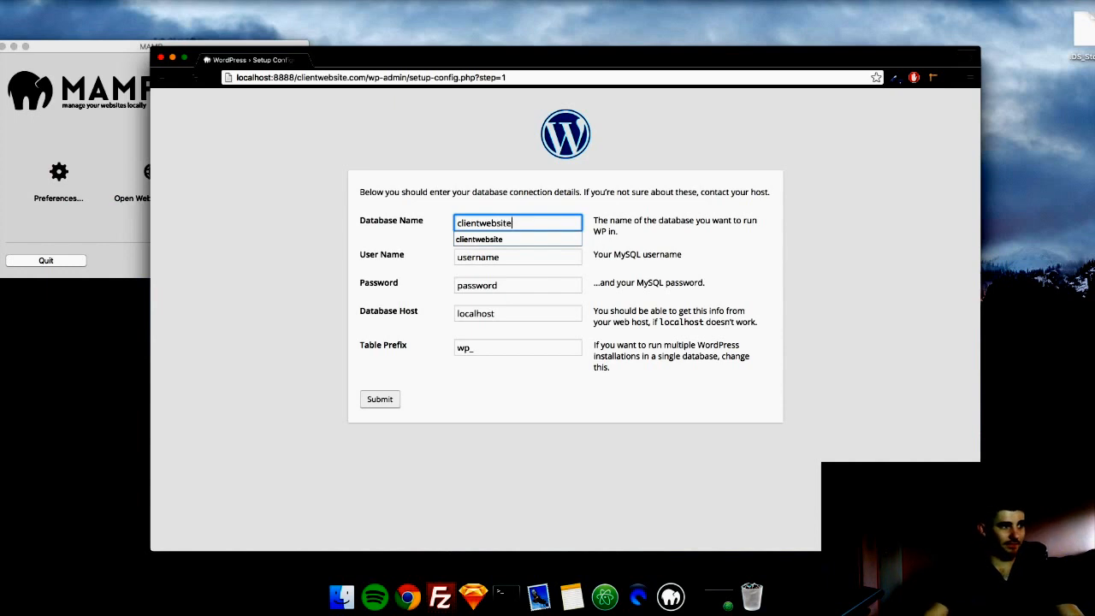
{"action": "left_click", "coordinate": [518, 257]}
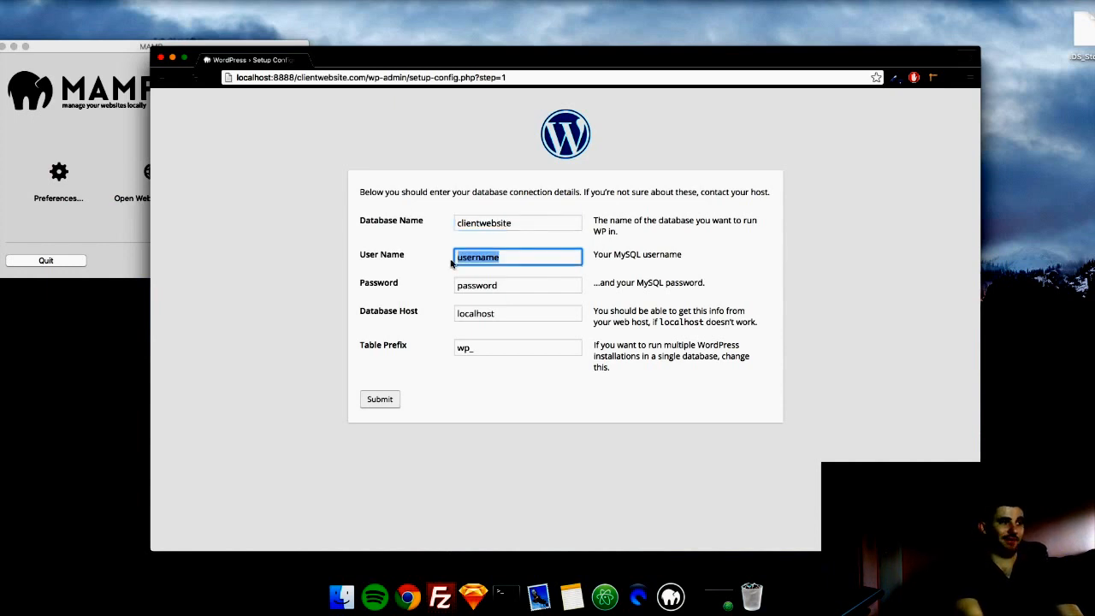
{"action": "type", "text": "root"}
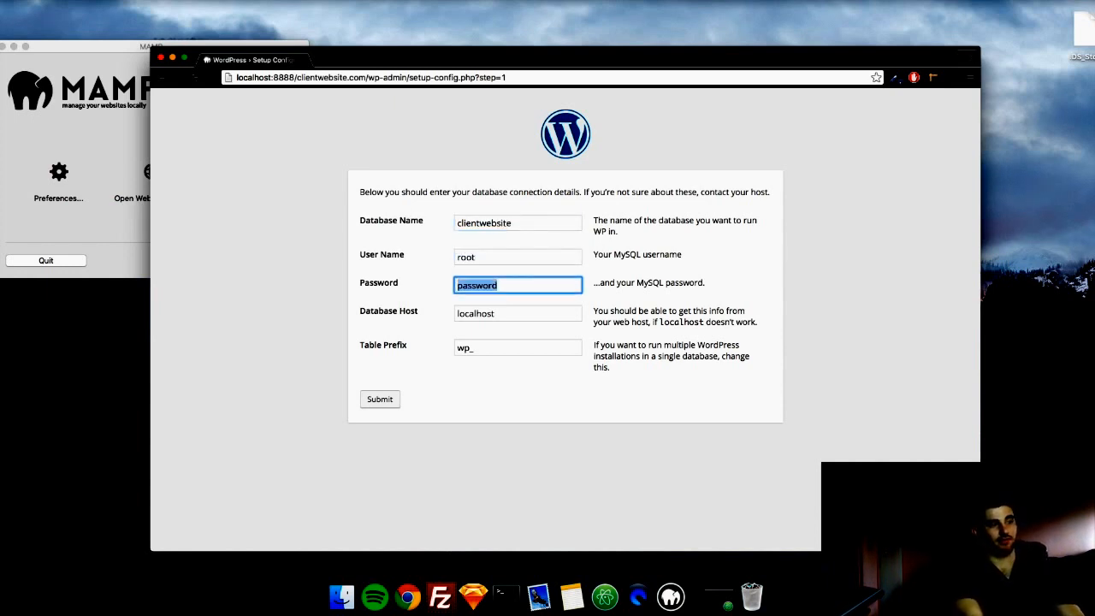
{"action": "type", "text": "root"}
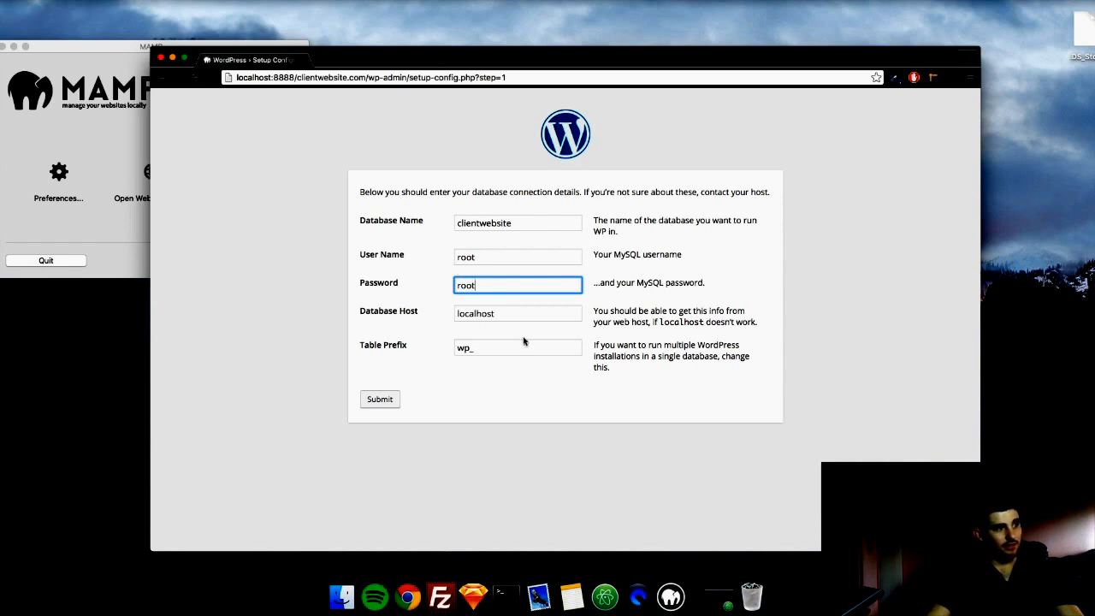
{"action": "left_click", "coordinate": [379, 400]}
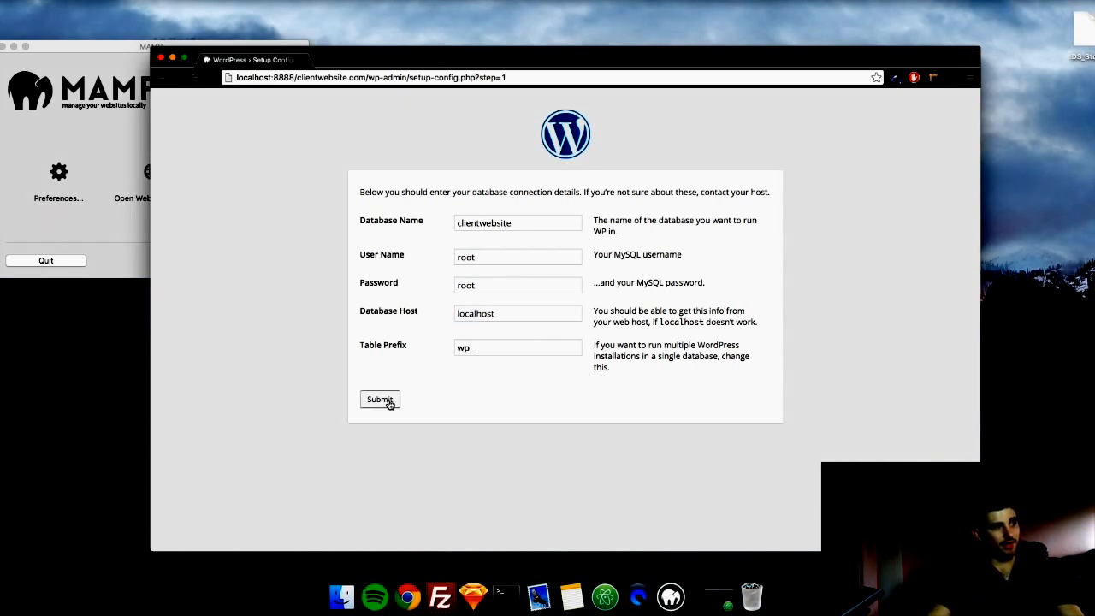
{"action": "left_click", "coordinate": [380, 399]}
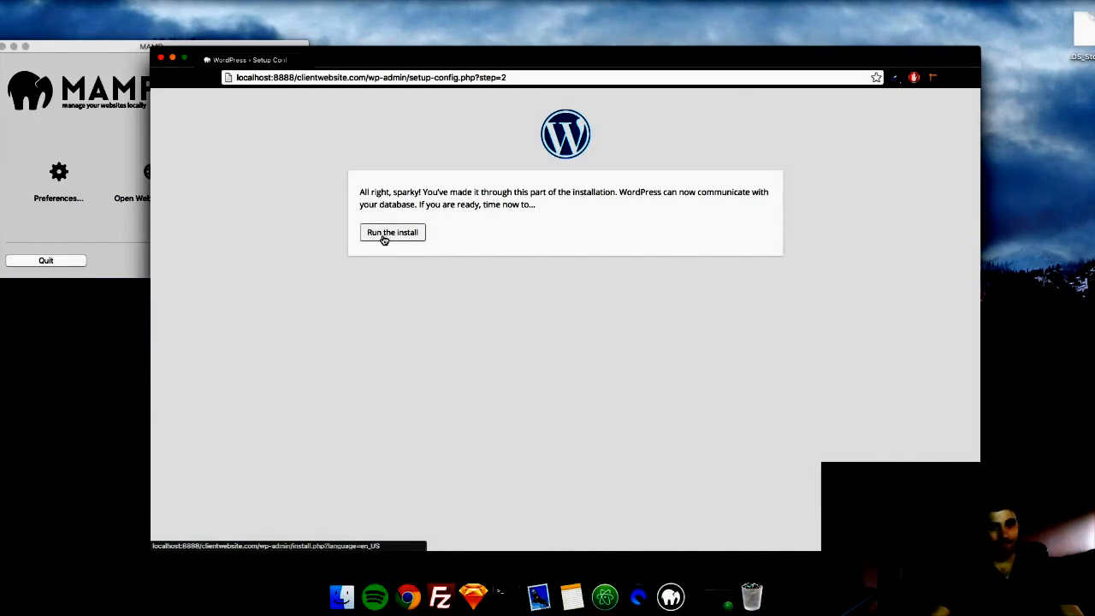
Step: Start the installation and enter site title Client Website and username admin
{"action": "left_click", "coordinate": [392, 231]}
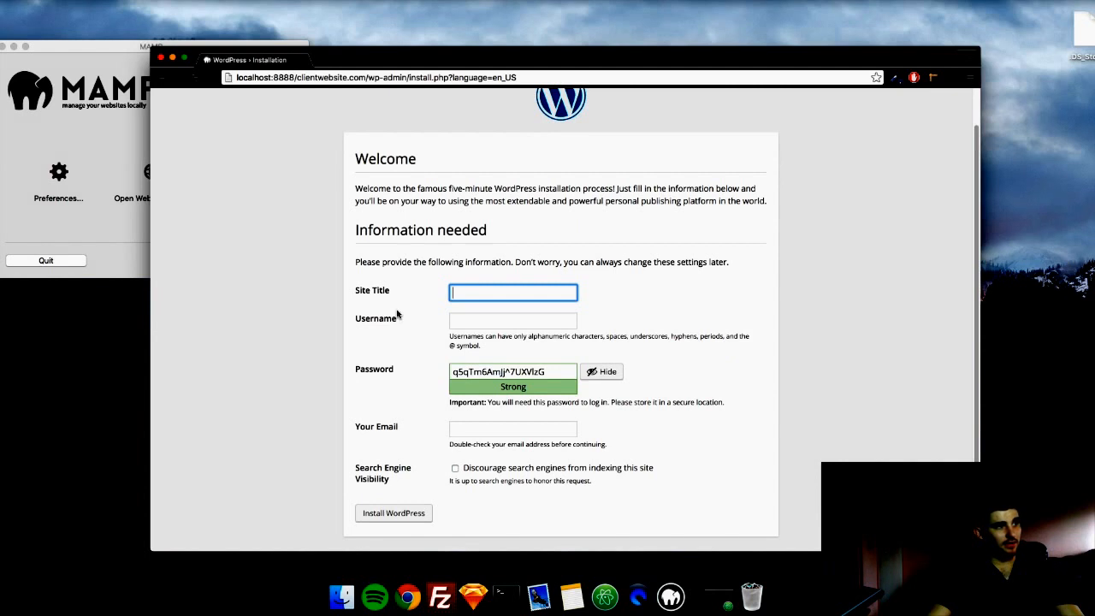
{"action": "left_click_drag", "start_coordinate": [432, 188], "coordinate": [509, 188]}
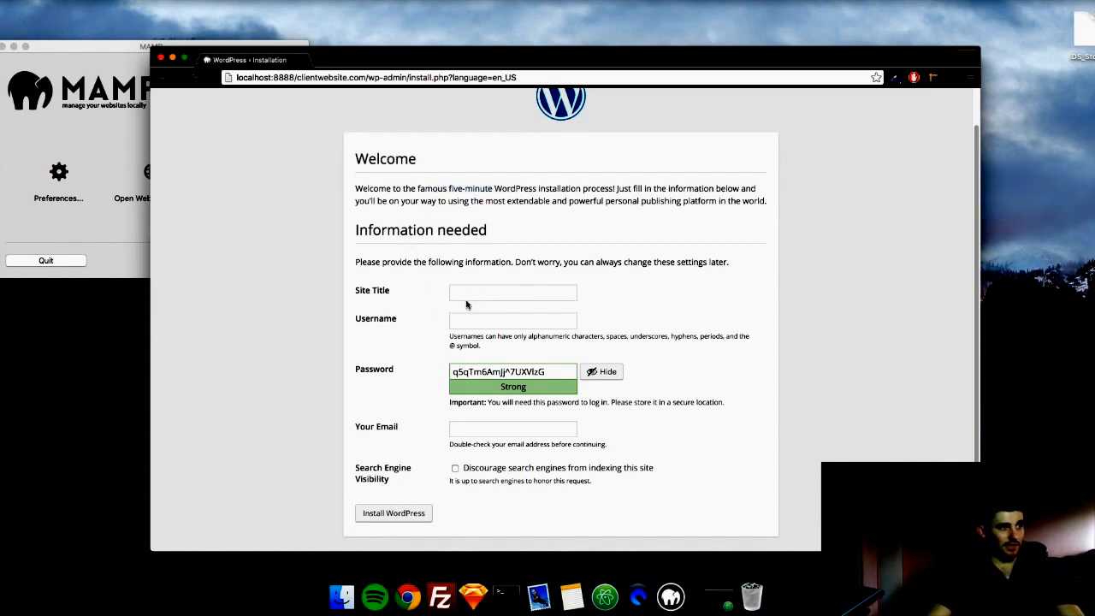
{"action": "left_click", "coordinate": [513, 293]}
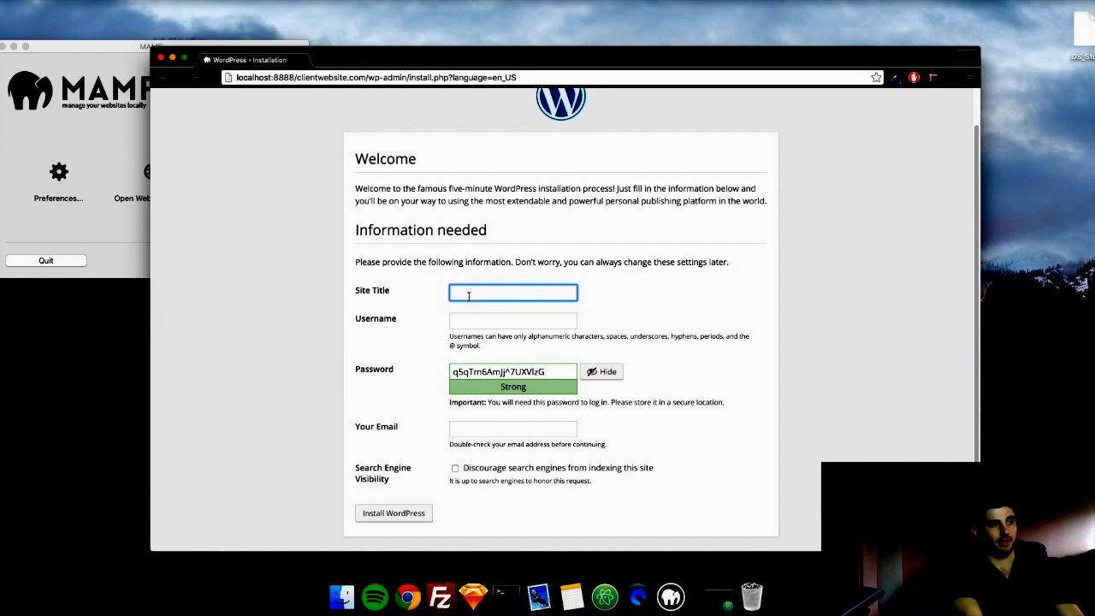
{"action": "type", "text": "Client Websi"}
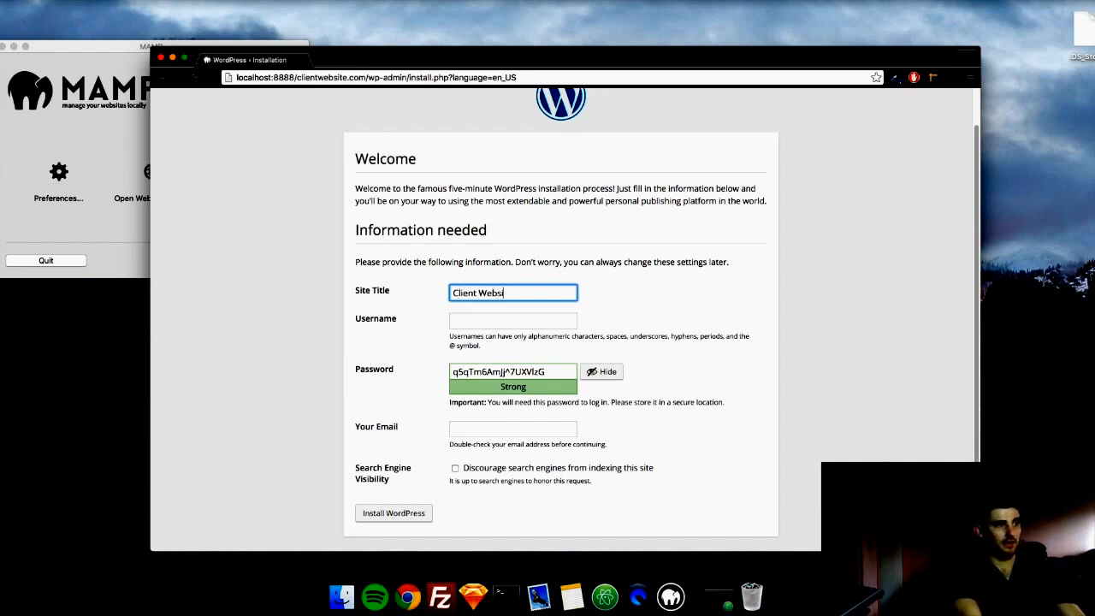
{"action": "left_click", "coordinate": [512, 320]}
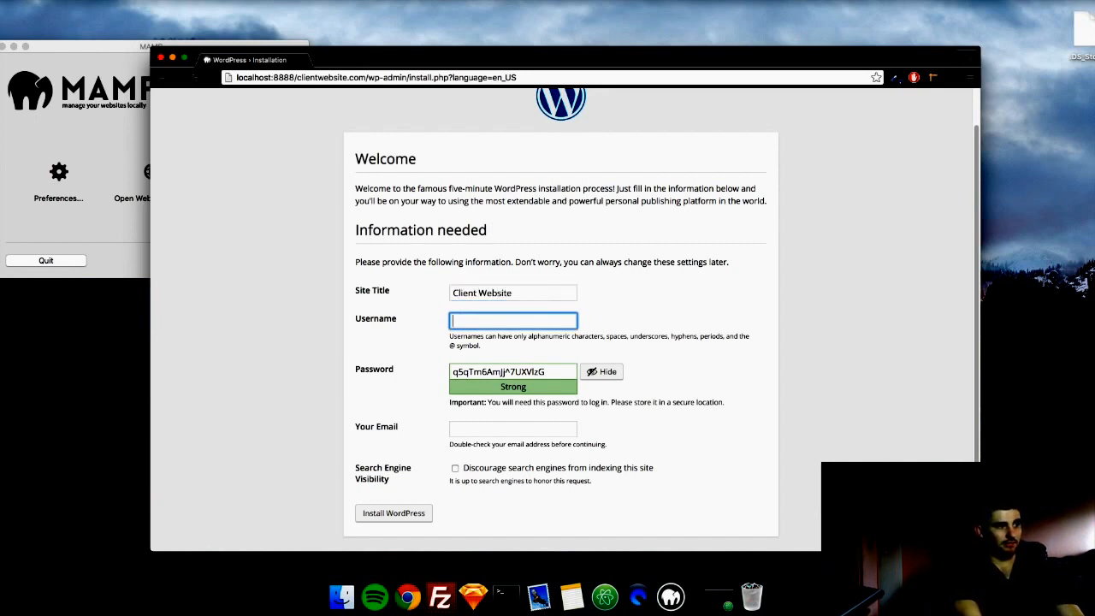
{"action": "type", "text": "admin"}
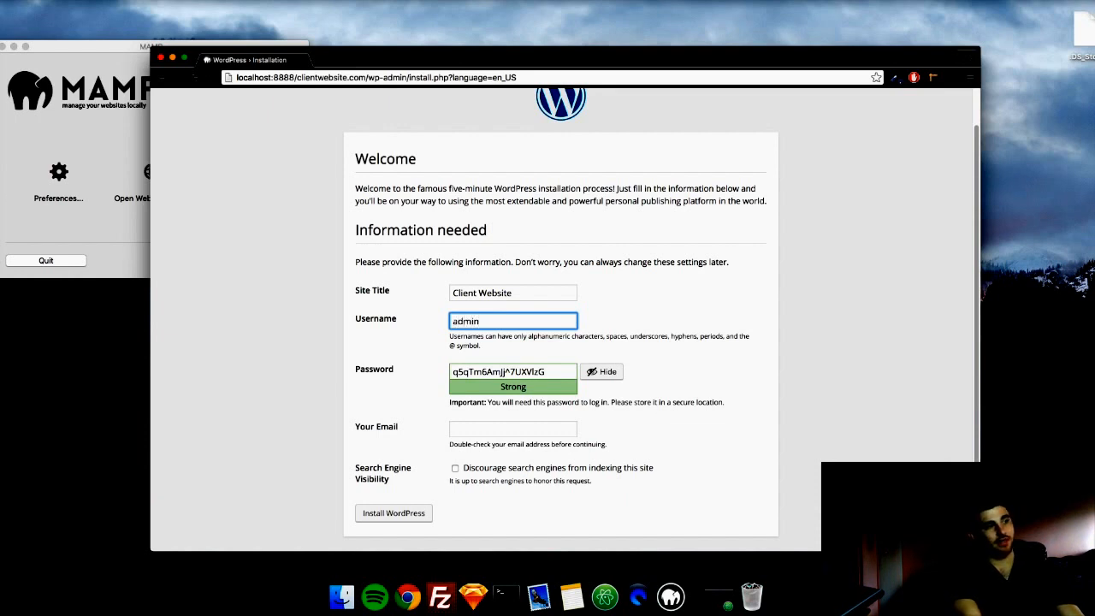
{"action": "mouse_move", "coordinate": [548, 356]}
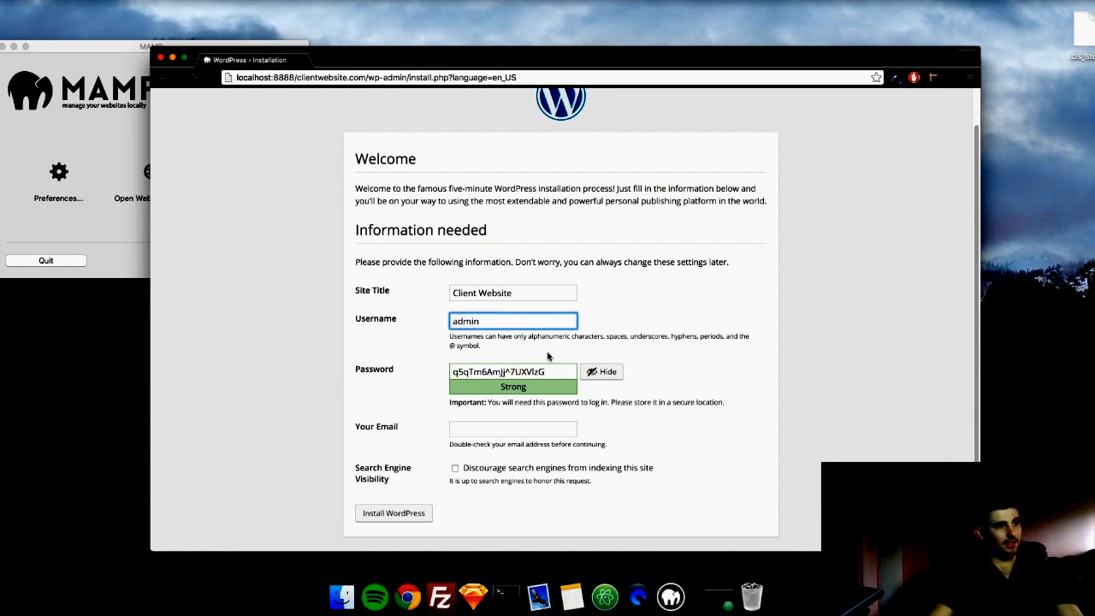
Step: Replace the generated password with a short one and confirm using the weak password
{"action": "left_click", "coordinate": [602, 371]}
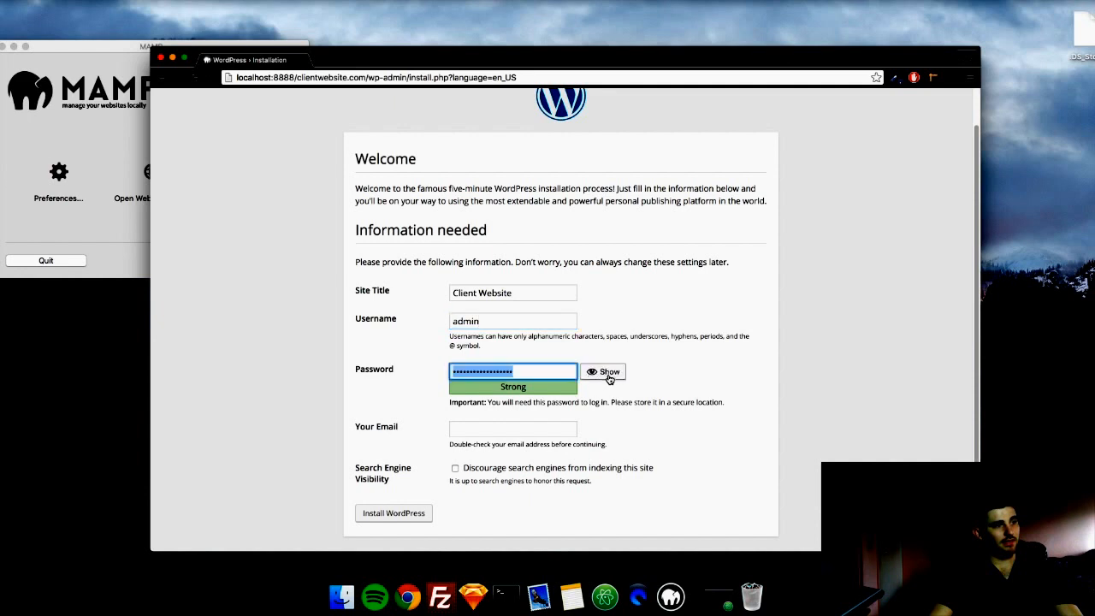
{"action": "type", "text": "••••"}
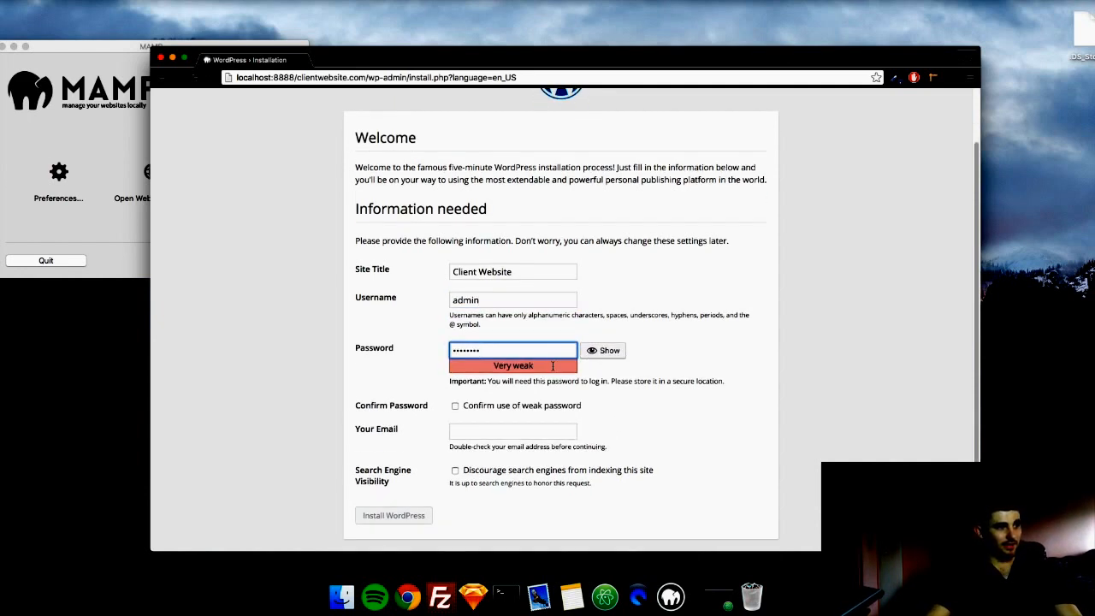
{"action": "left_click", "coordinate": [455, 403]}
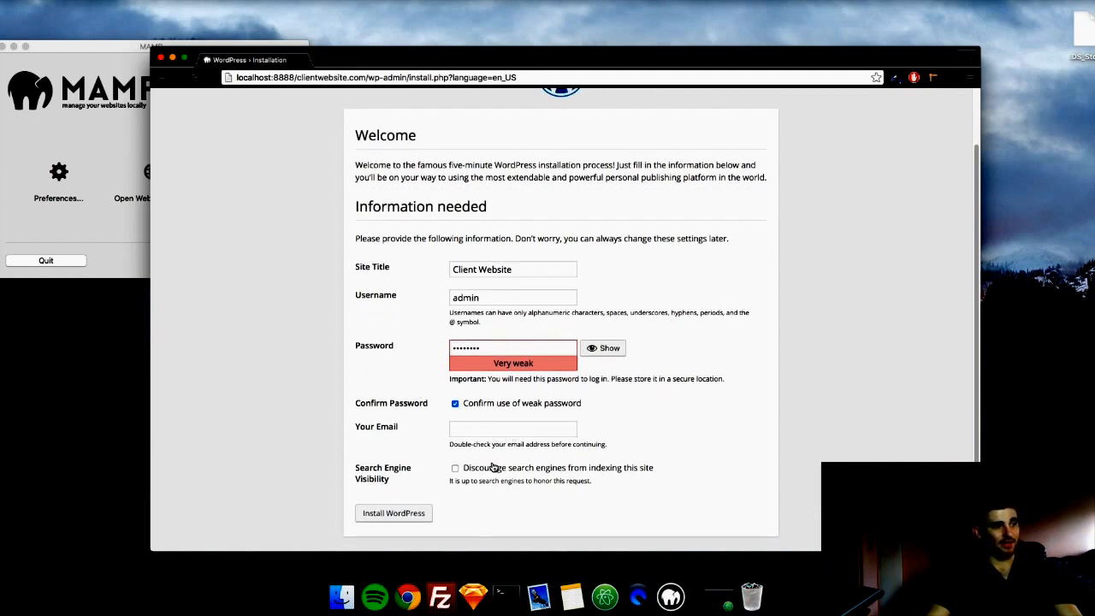
{"action": "left_click", "coordinate": [512, 429]}
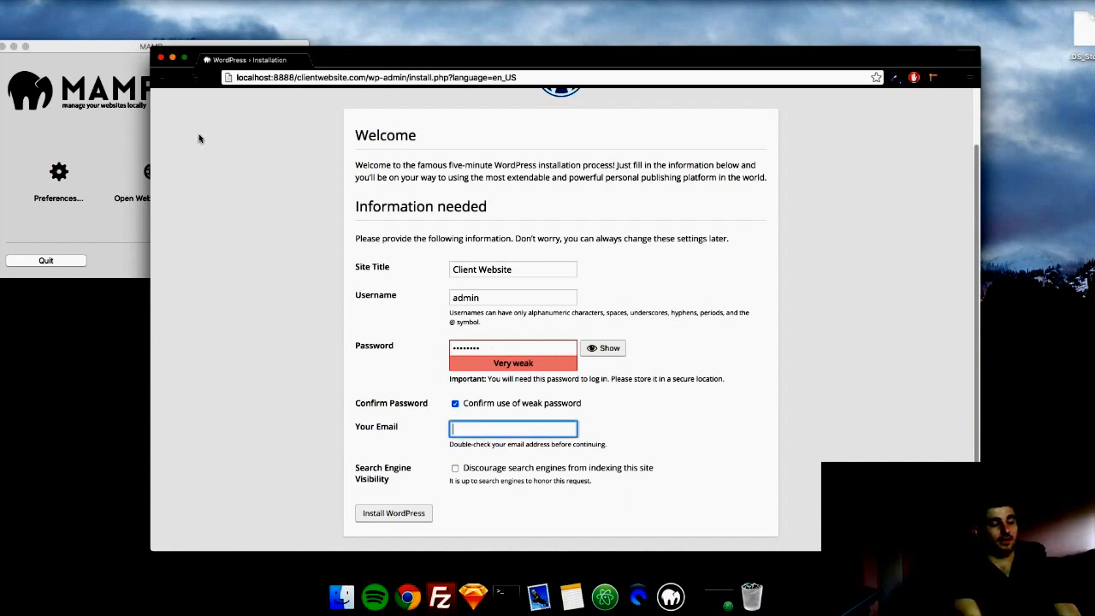
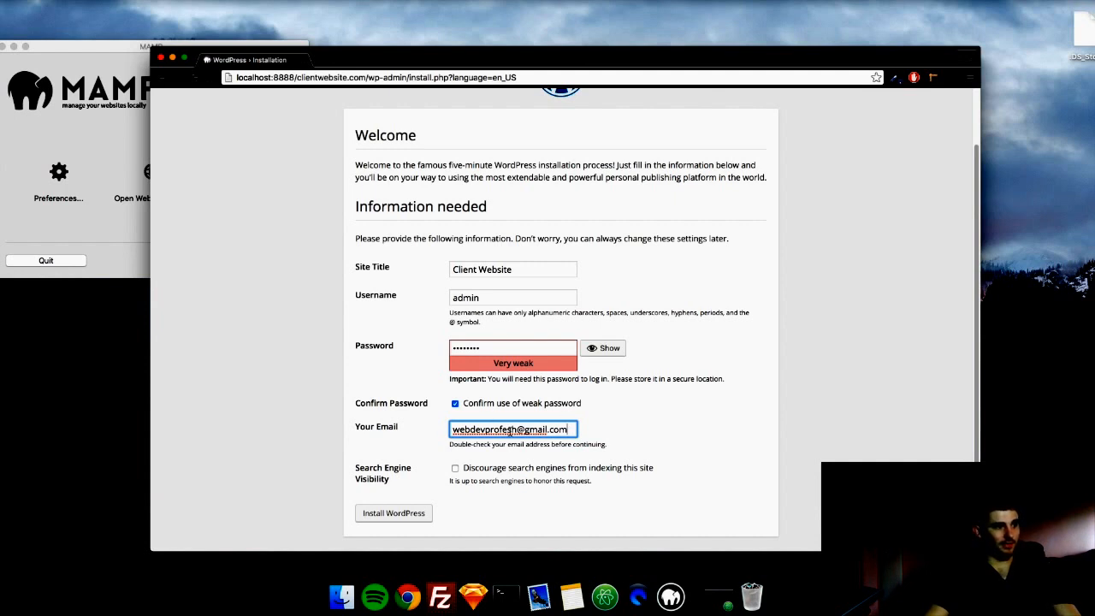
Step: Enter the webdevprof email, tick discourage search engine indexing, and install WordPress
{"action": "mouse_move", "coordinate": [663, 462]}
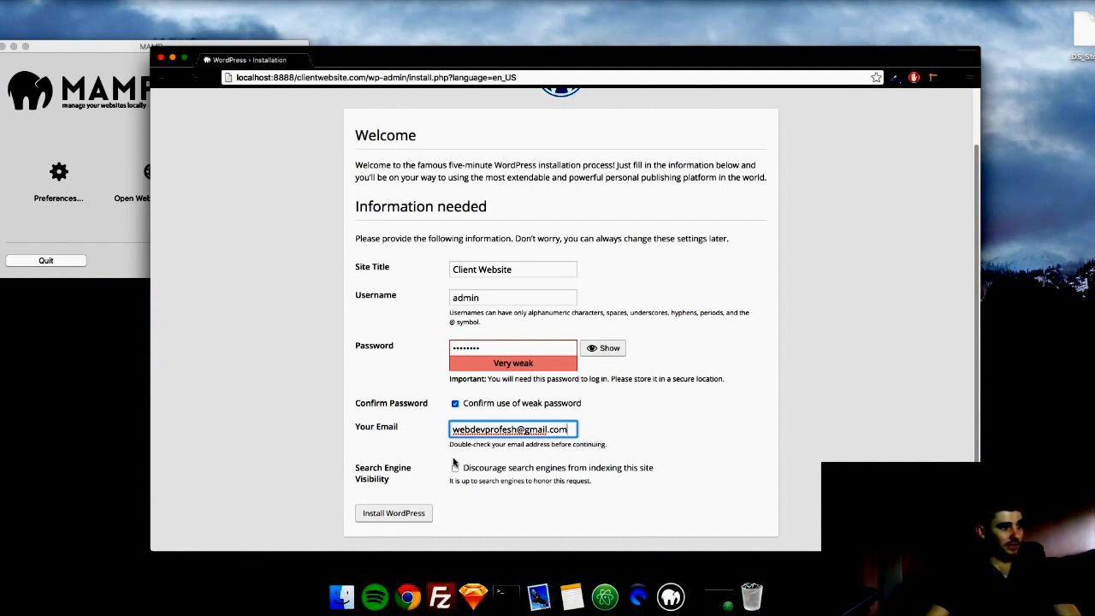
{"action": "left_click", "coordinate": [455, 468]}
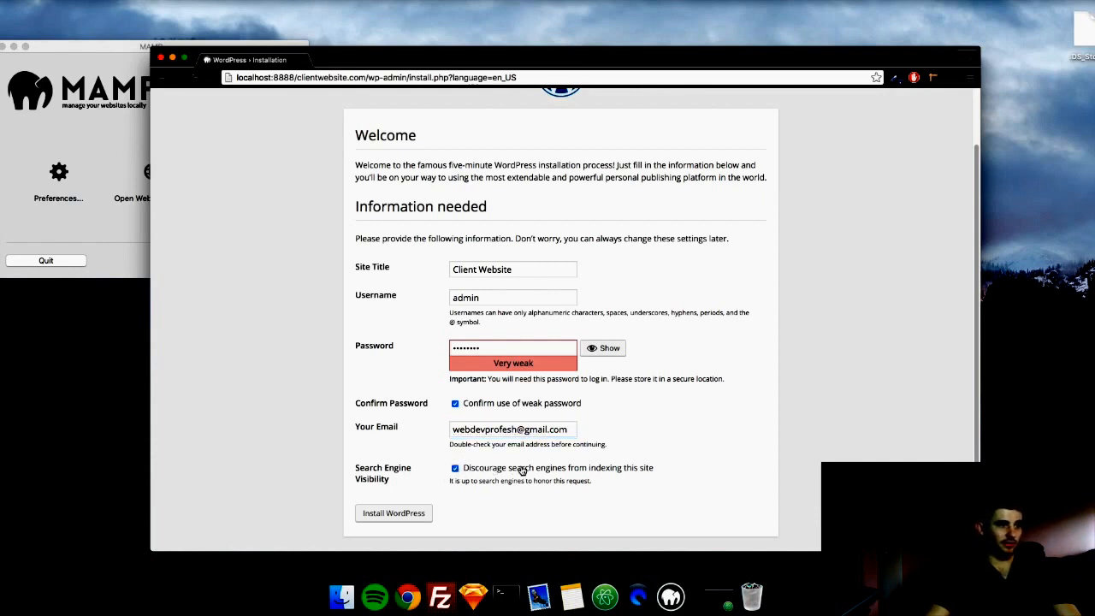
{"action": "mouse_move", "coordinate": [774, 492]}
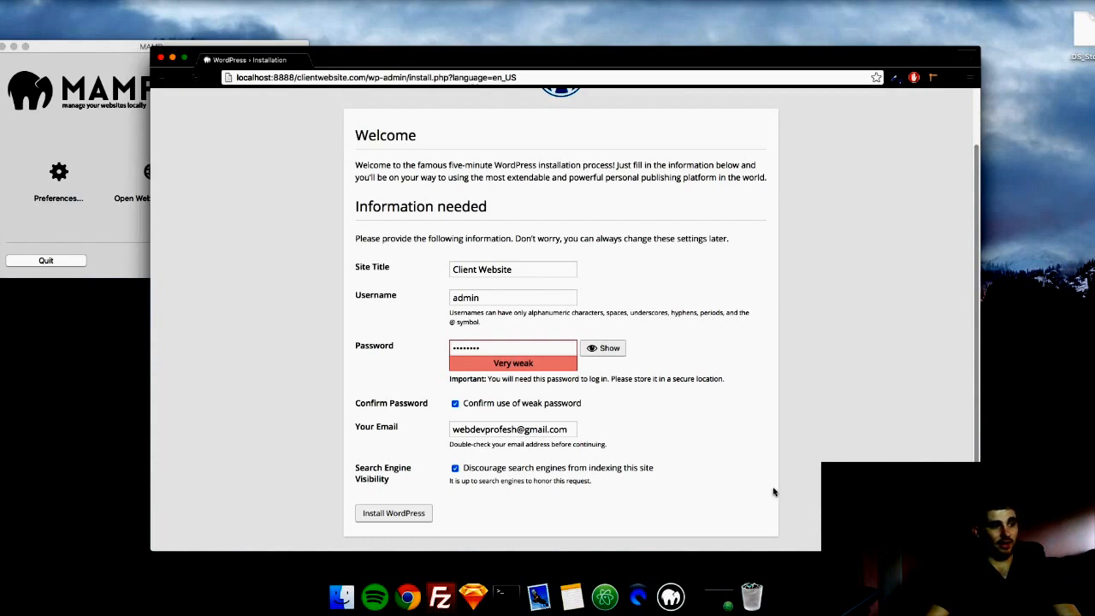
{"action": "mouse_move", "coordinate": [626, 482]}
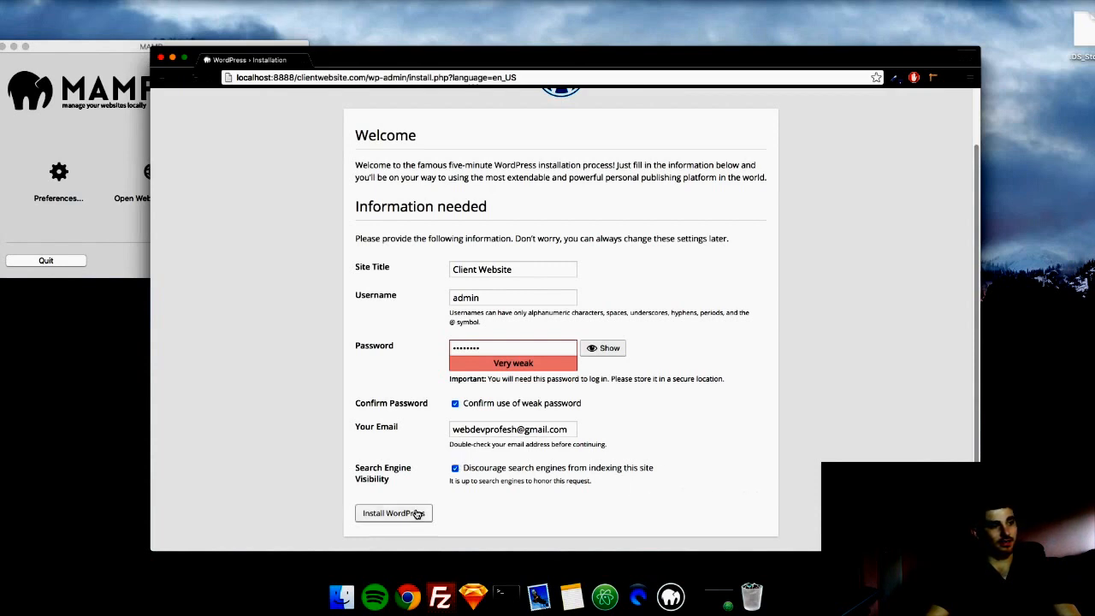
{"action": "left_click", "coordinate": [393, 512]}
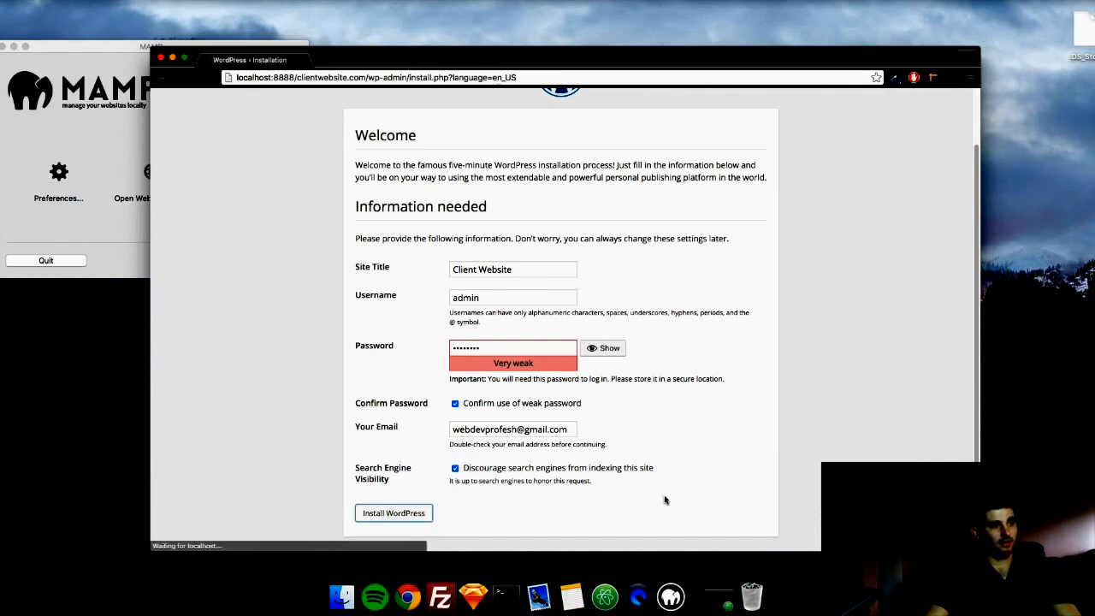
{"action": "left_click", "coordinate": [393, 513]}
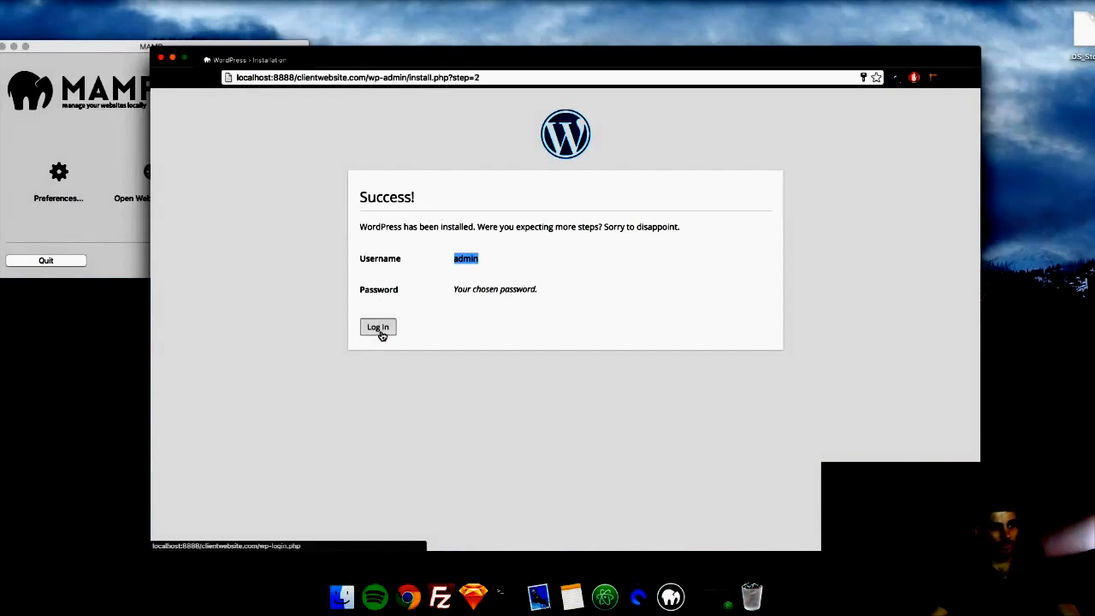
Step: Log in from the Success page with username admin and the new password
{"action": "left_click", "coordinate": [377, 326]}
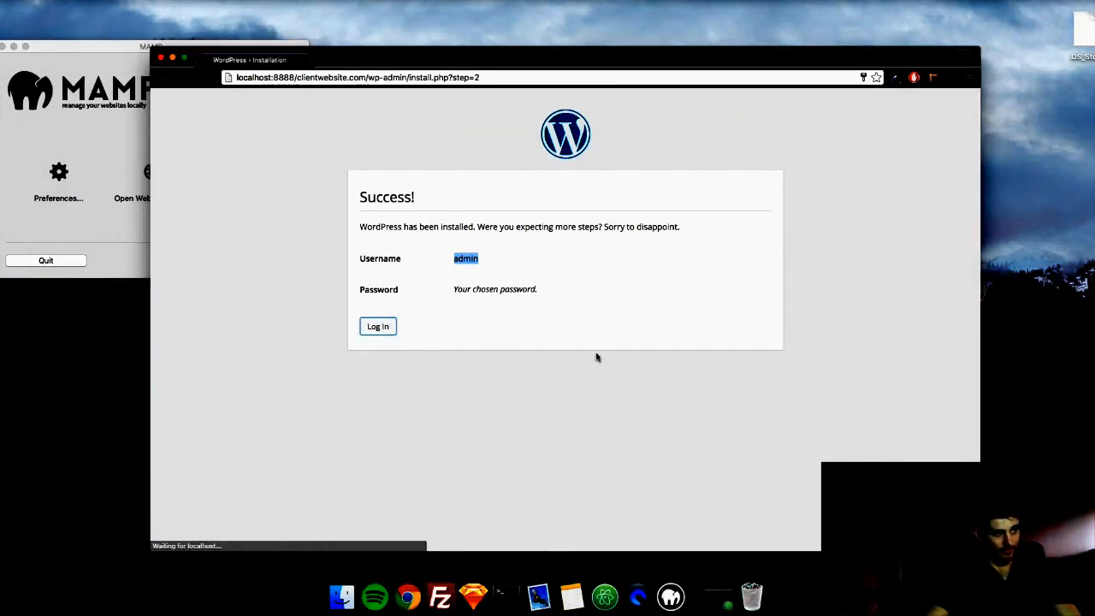
{"action": "type", "text": "admi"}
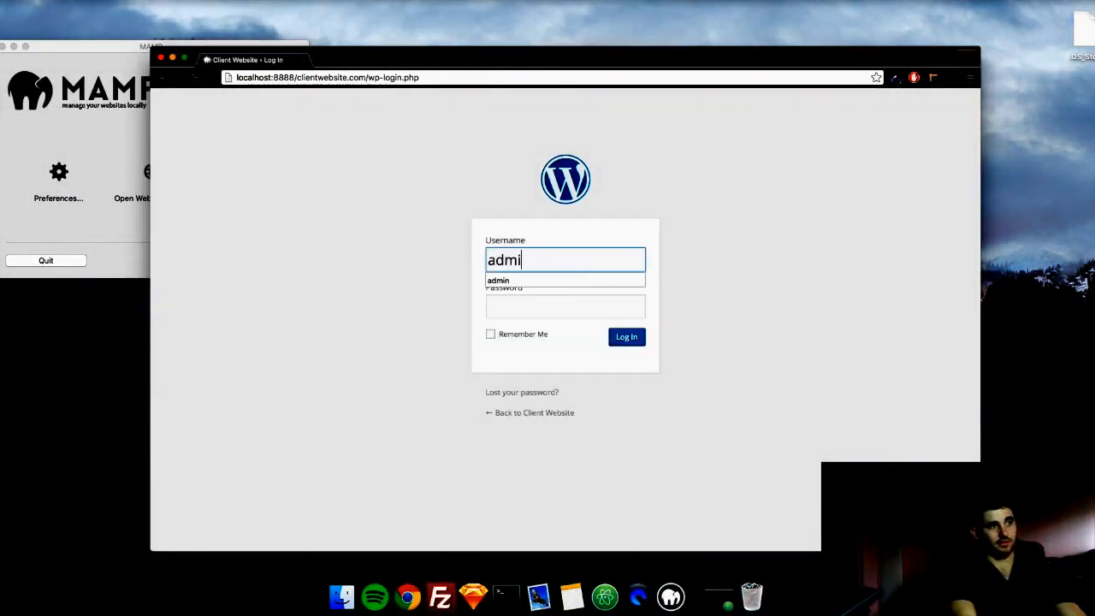
{"action": "type", "text": "••"}
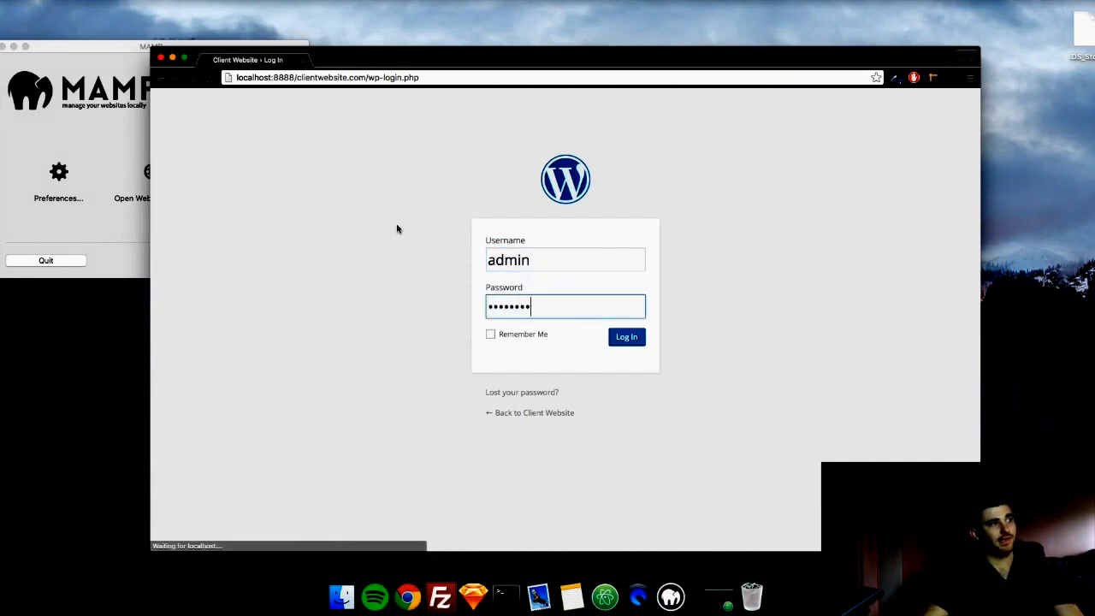
{"action": "left_click", "coordinate": [626, 337]}
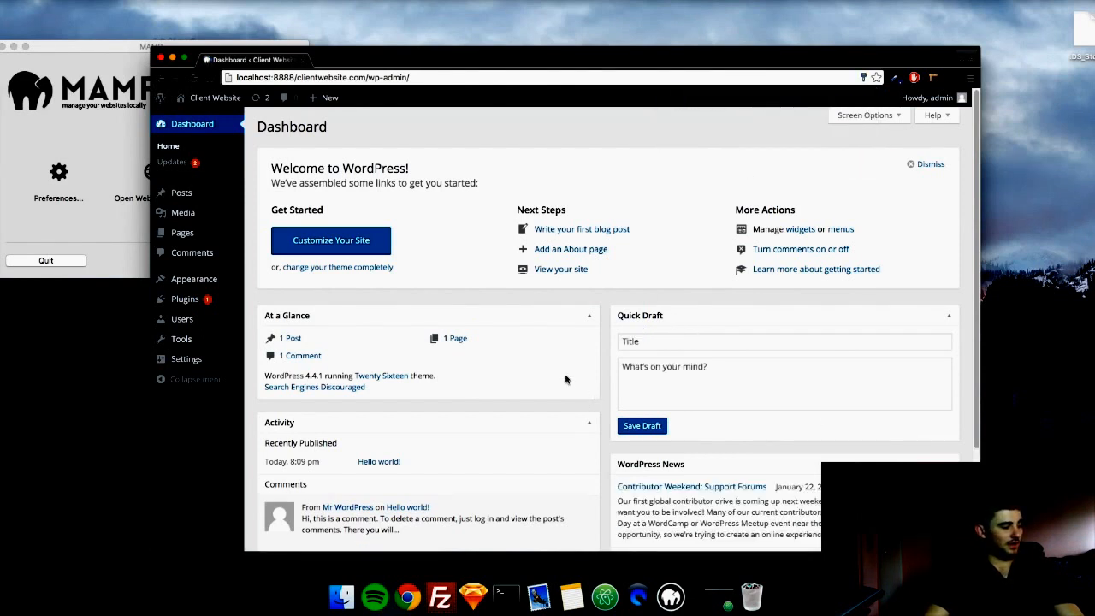
{"action": "mouse_move", "coordinate": [578, 381]}
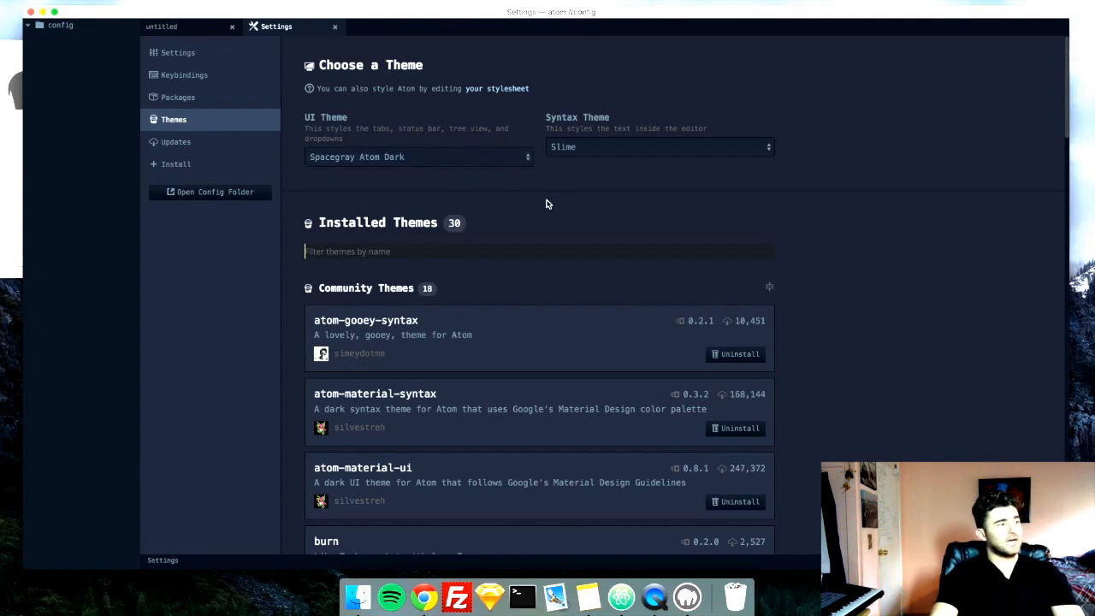
{"action": "mouse_move", "coordinate": [204, 104]}
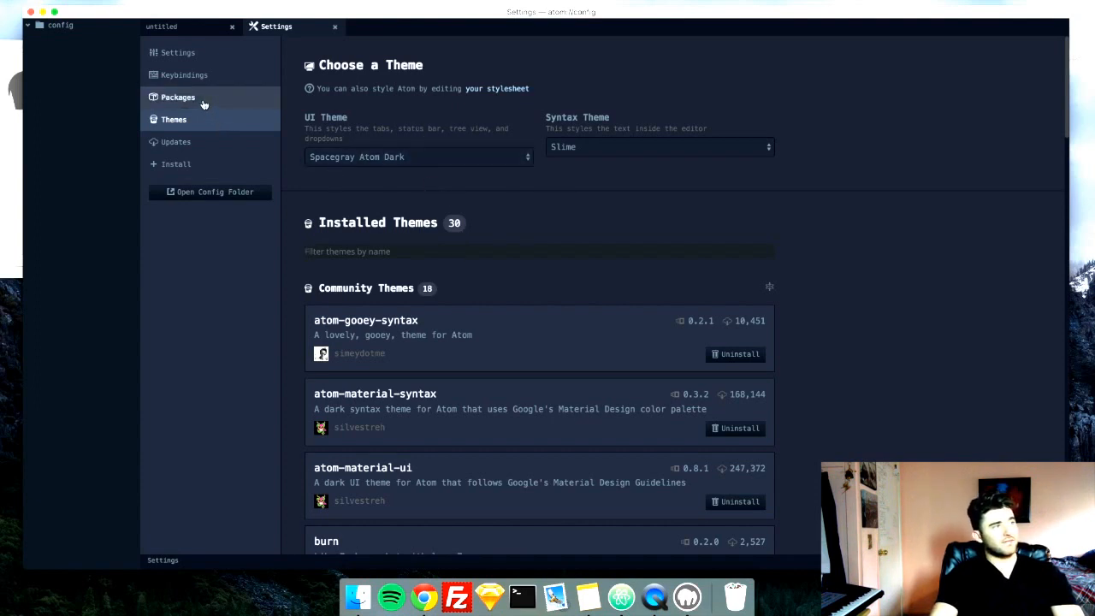
Step: View Atom's Themes settings, then bring the Chrome dashboard window to the front
{"action": "left_click", "coordinate": [173, 119]}
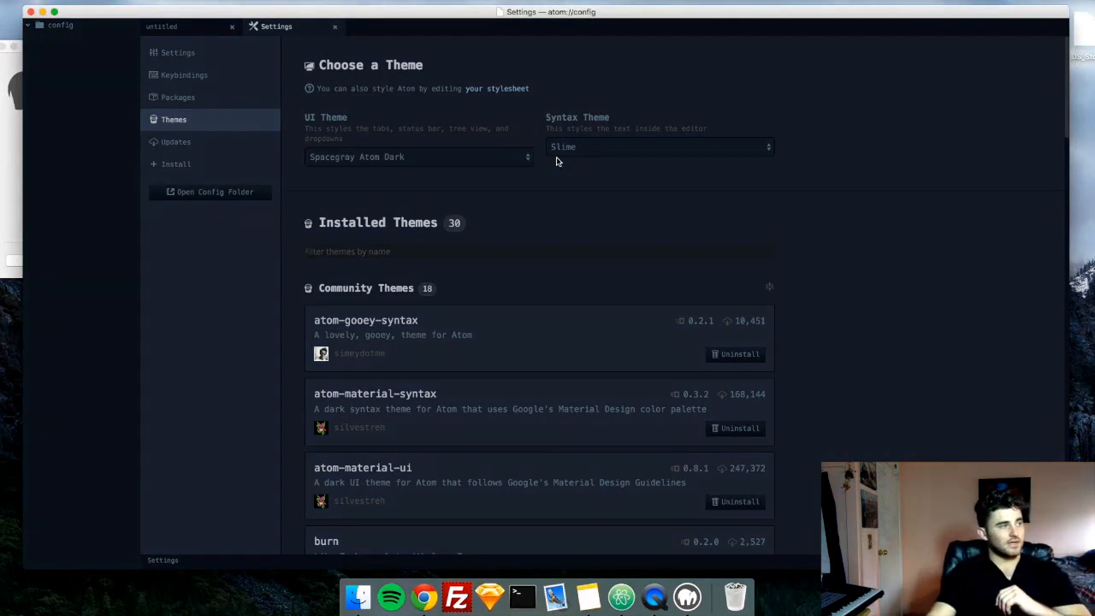
{"action": "left_click", "coordinate": [425, 596]}
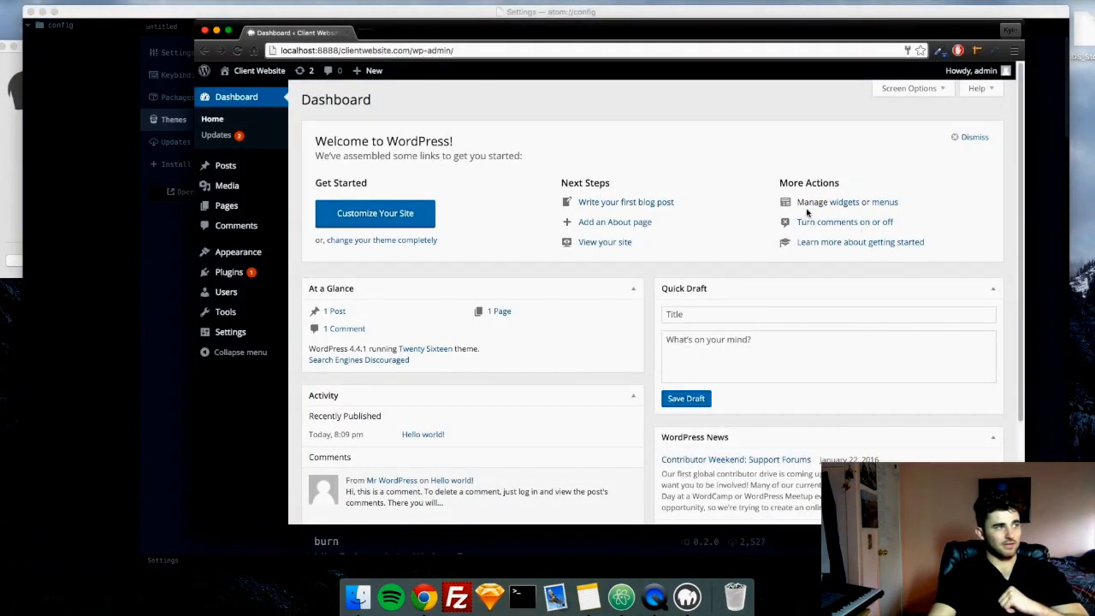
{"action": "mouse_move", "coordinate": [785, 165]}
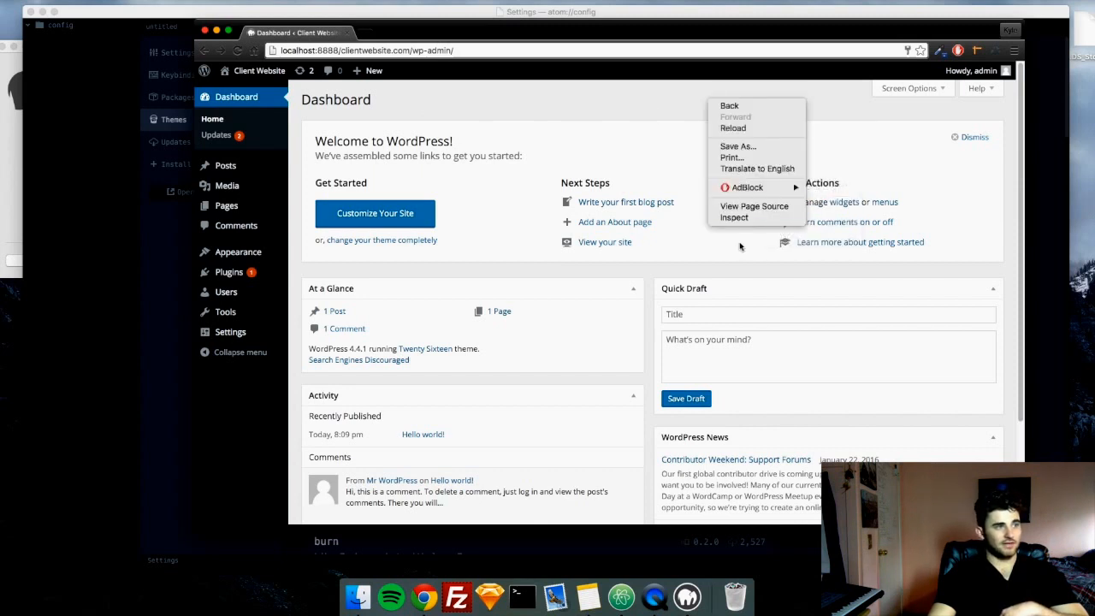
{"action": "mouse_move", "coordinate": [734, 217]}
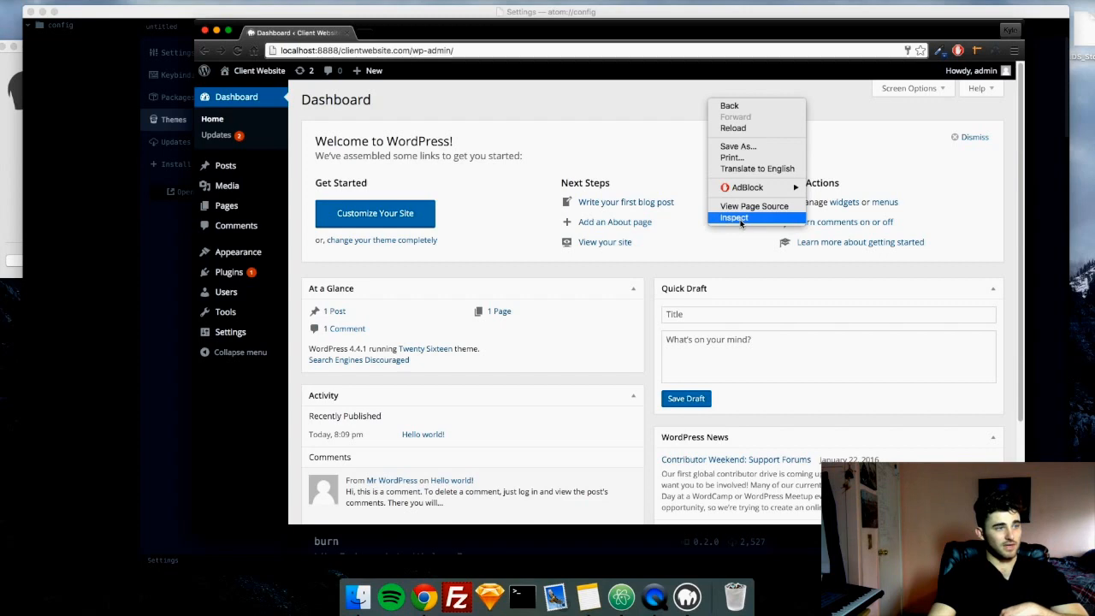
Step: Inspect the Client Website Dashboard page with Chrome's developer tools
{"action": "left_click", "coordinate": [736, 249]}
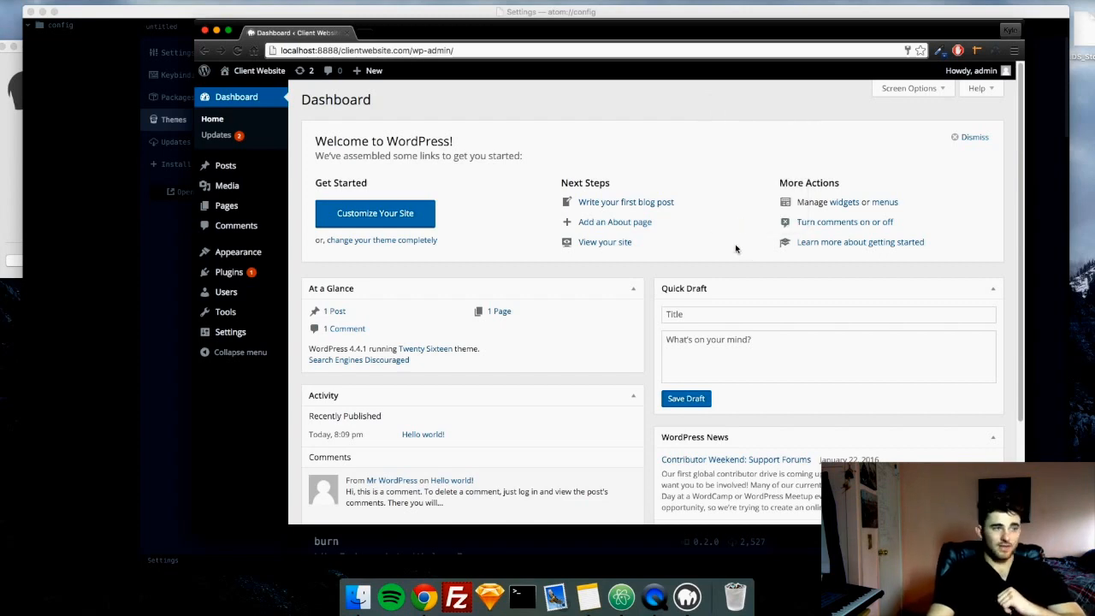